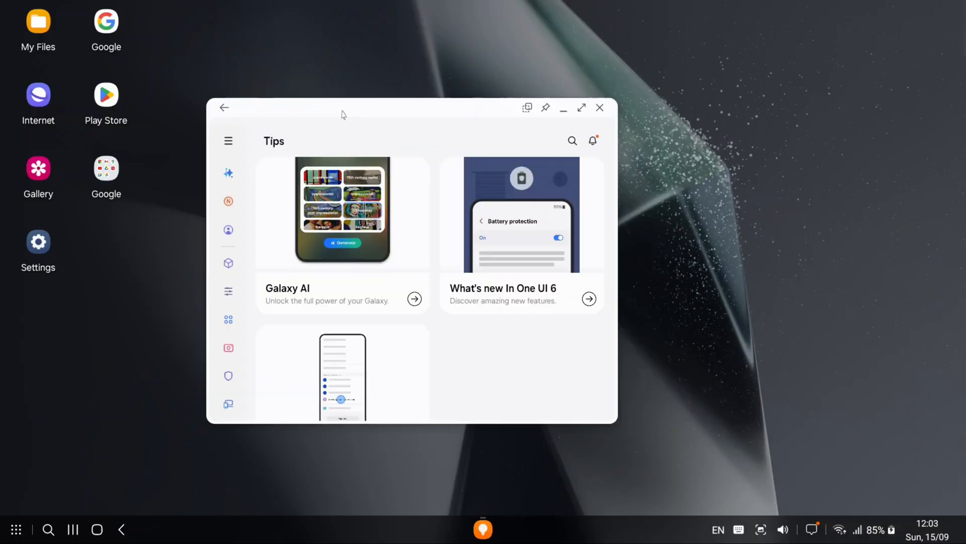
- In MultiStar's I ♥ Samsung DeX options, cancel turning off high-resolution external display
left_click_drag(342, 114, 419, 112)
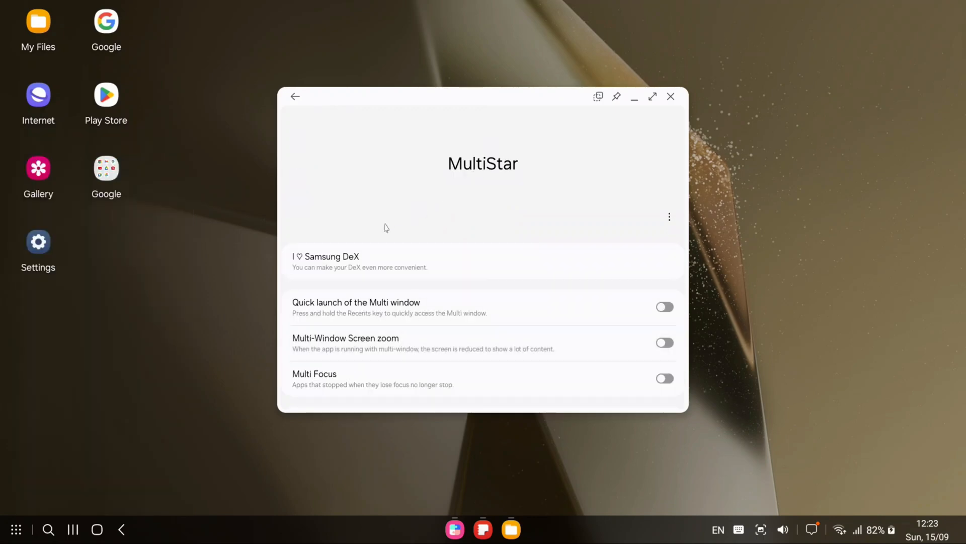
mouse_move(318, 269)
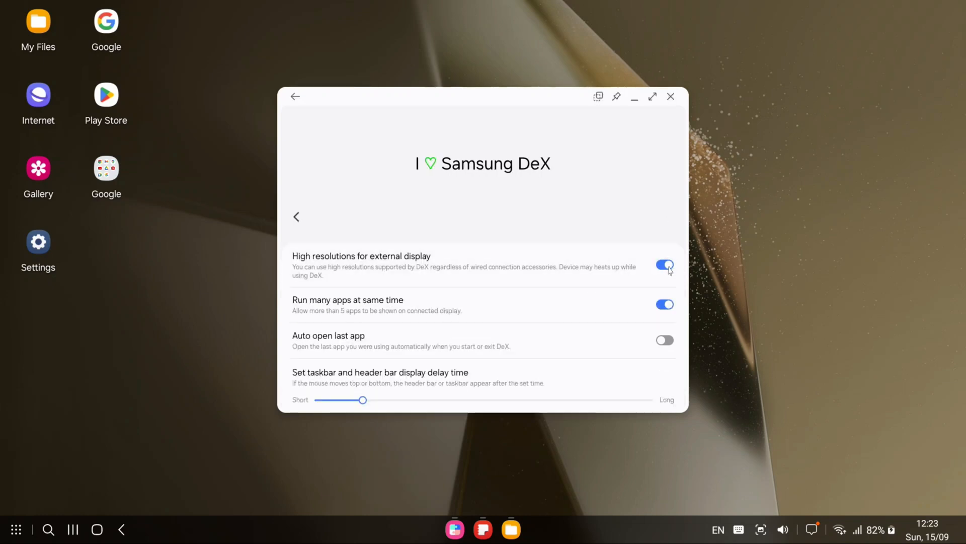
left_click(665, 265)
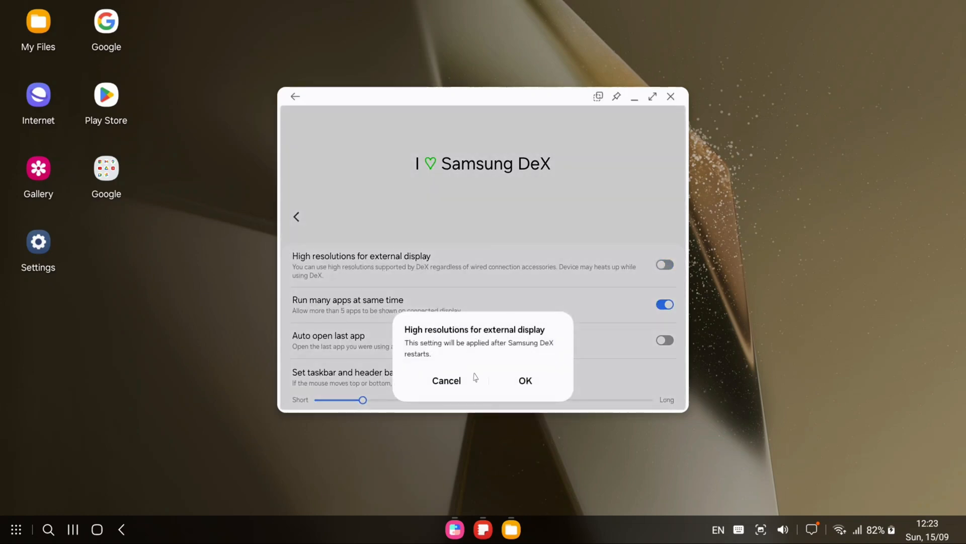
left_click(525, 380)
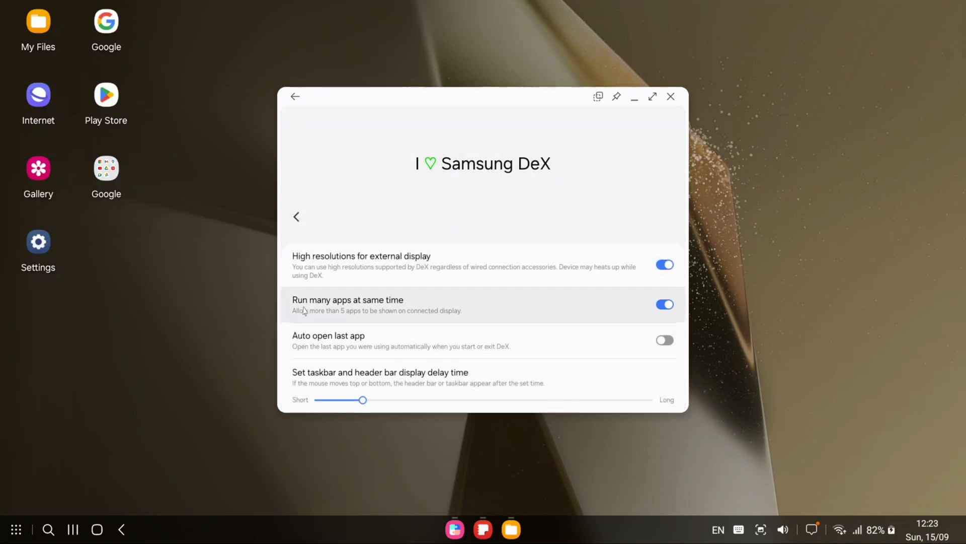
mouse_move(388, 316)
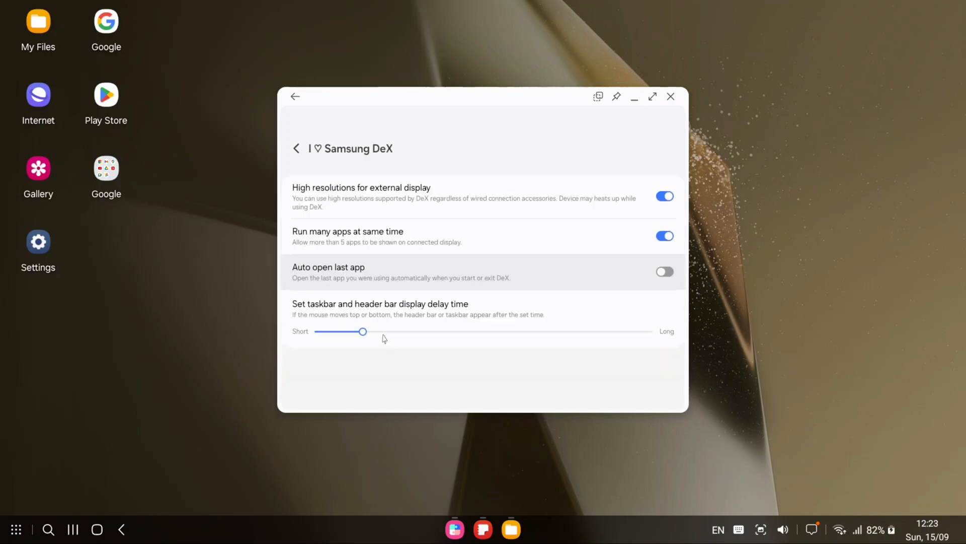
left_click(671, 96)
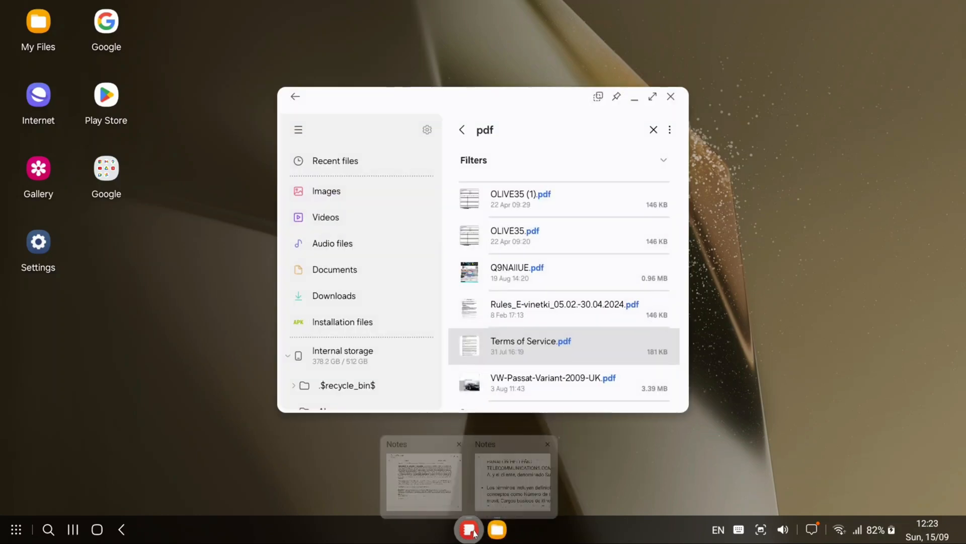
- Switch among the open DeX windows and close the My Files window
left_click(468, 528)
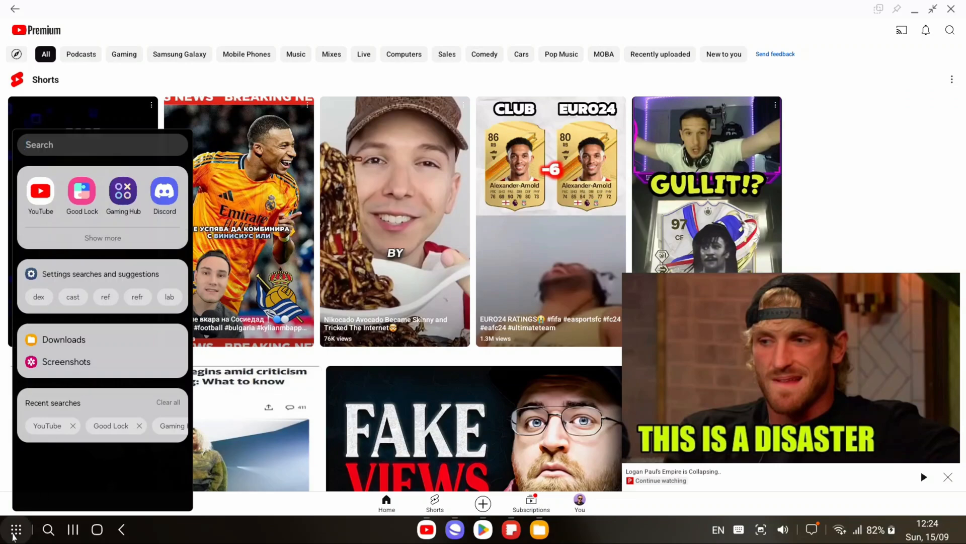
left_click(15, 529)
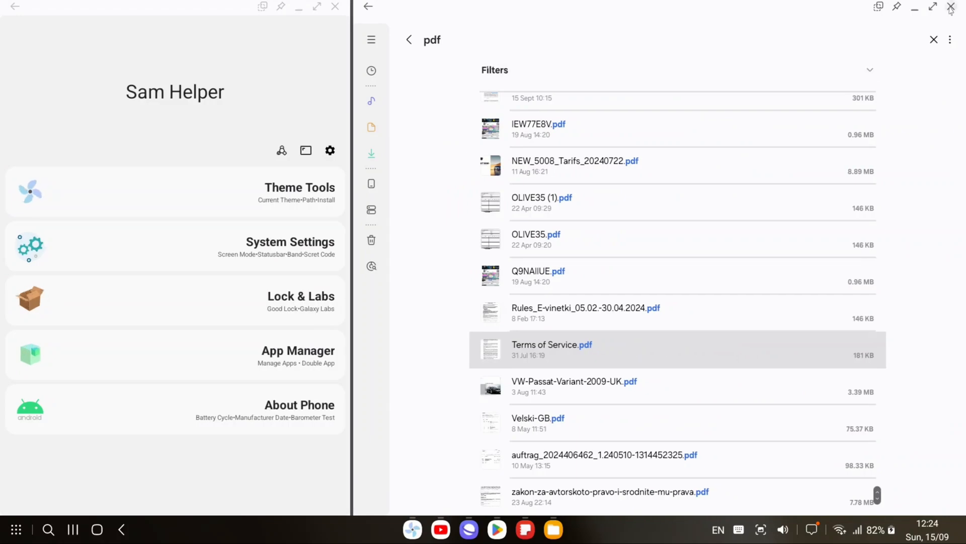
left_click(439, 529)
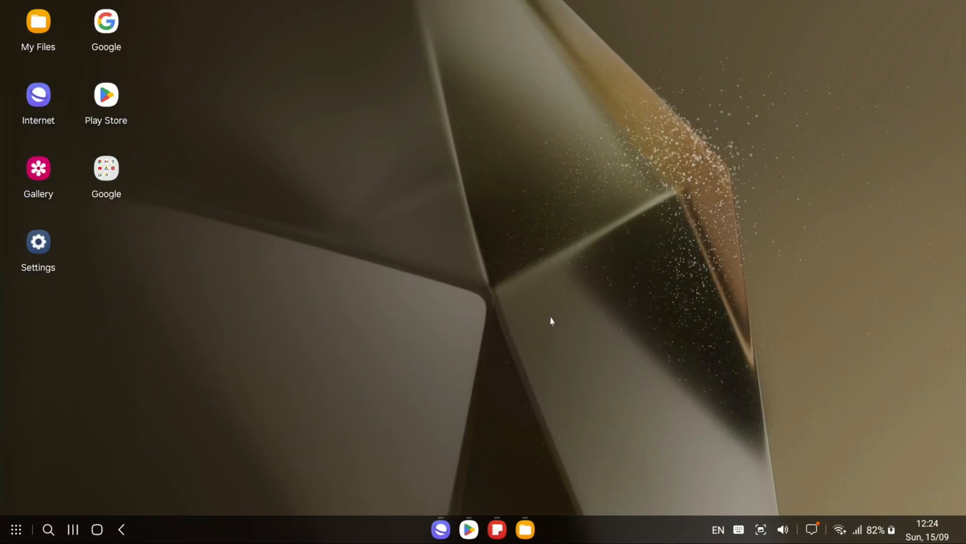
mouse_move(284, 256)
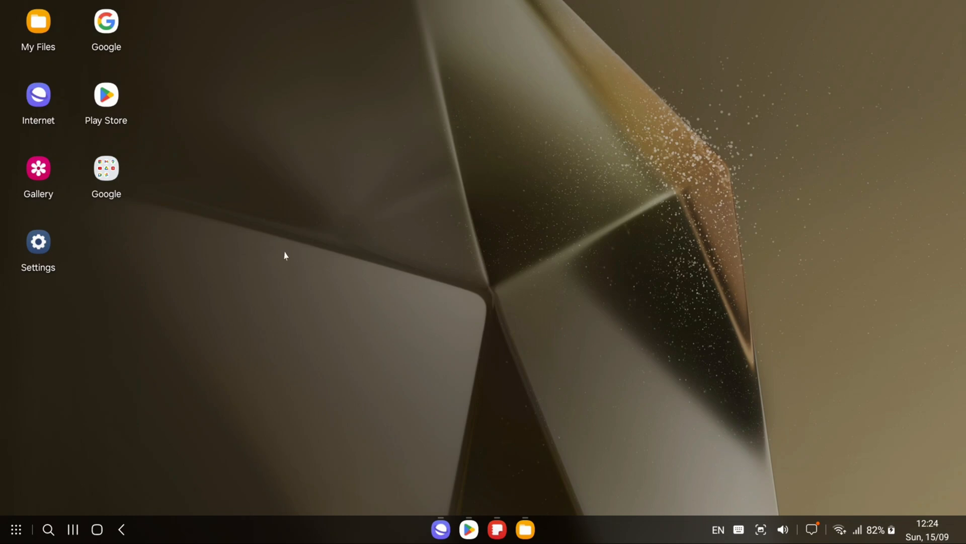
- Open Settings from the desktop and go to the Galaxy AI options
left_click(38, 250)
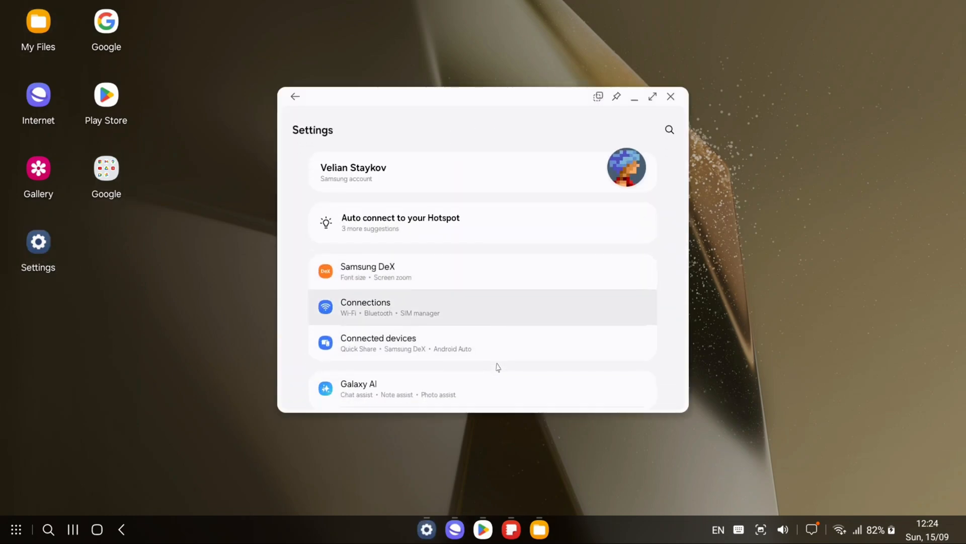
scroll("down", 3)
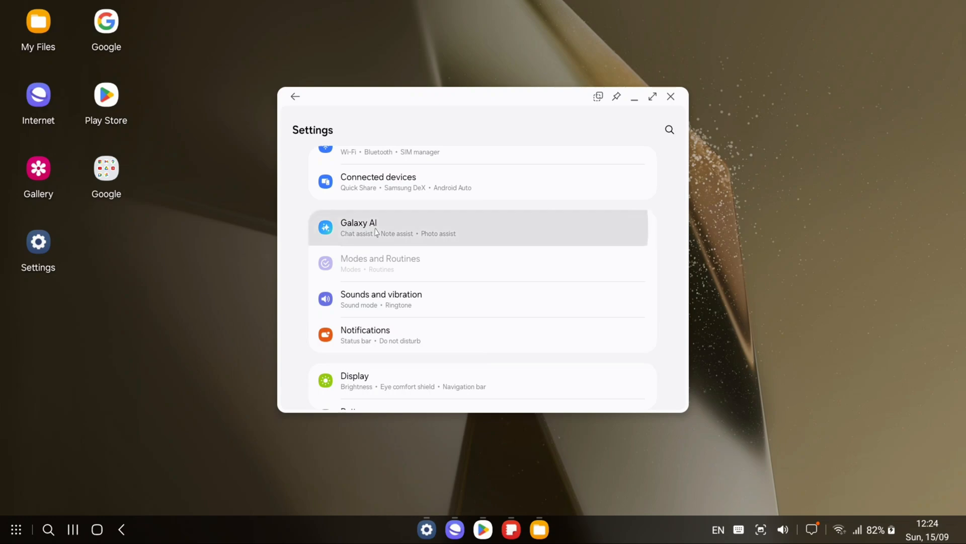
left_click(358, 227)
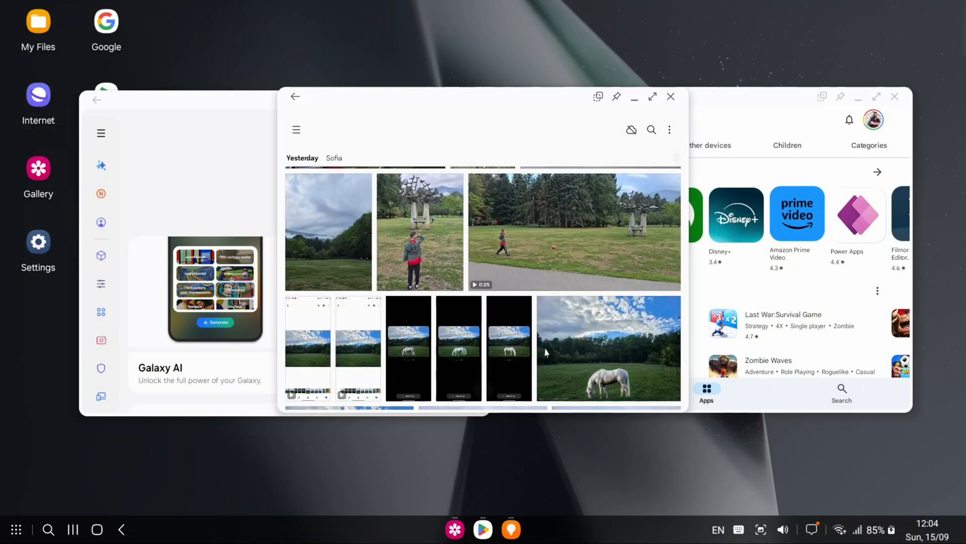
- Open the cloudy meadow photo, circle a middle grass patch and generate the AI edit
scroll("down", 3)
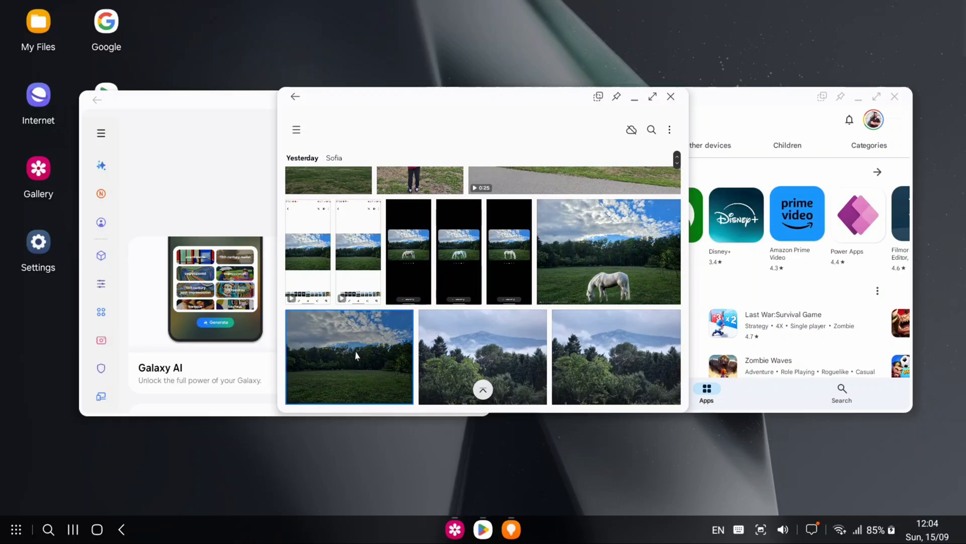
left_click(349, 356)
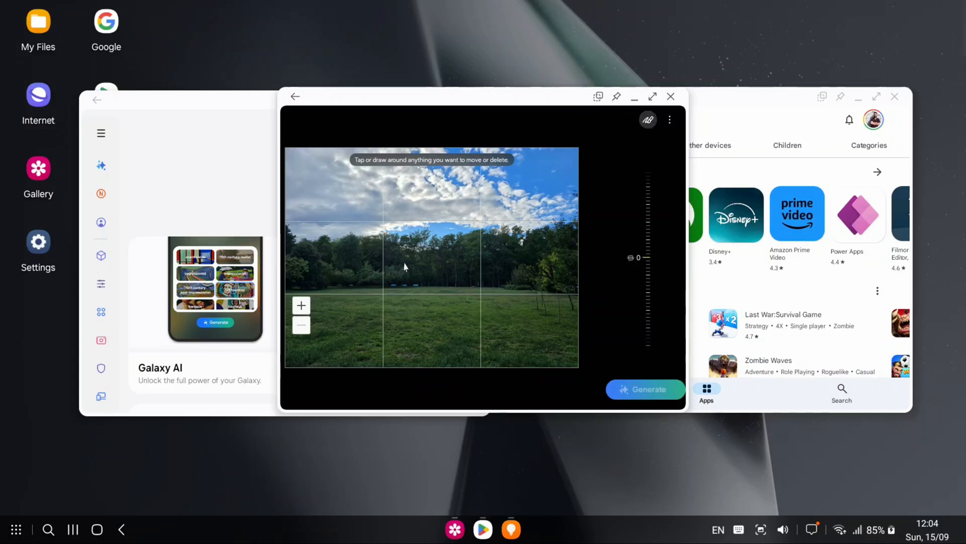
mouse_move(398, 321)
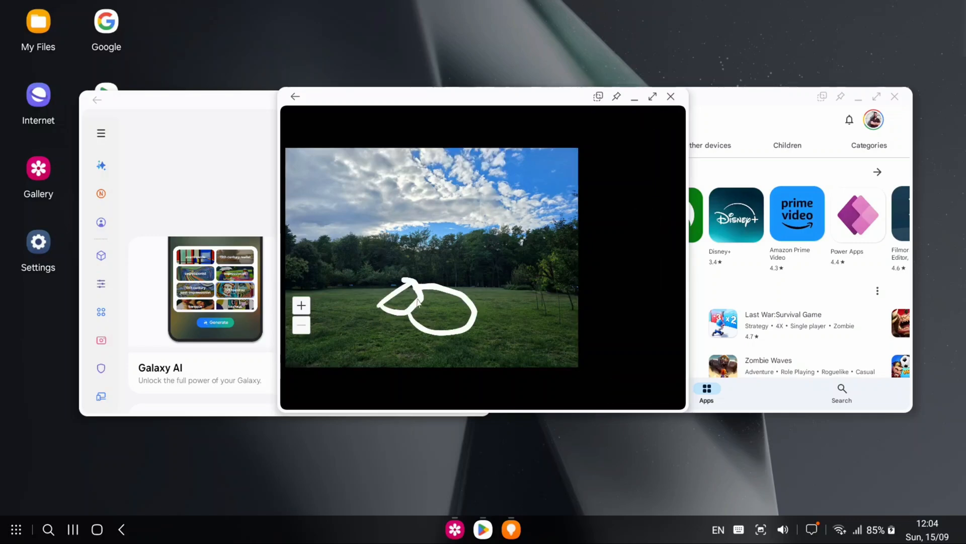
left_click_drag(419, 308, 450, 336)
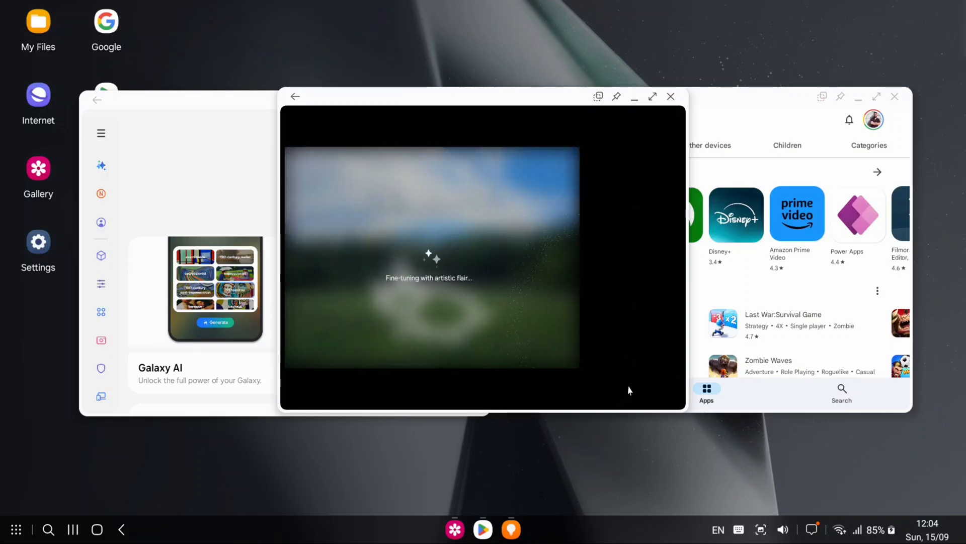
left_click(652, 96)
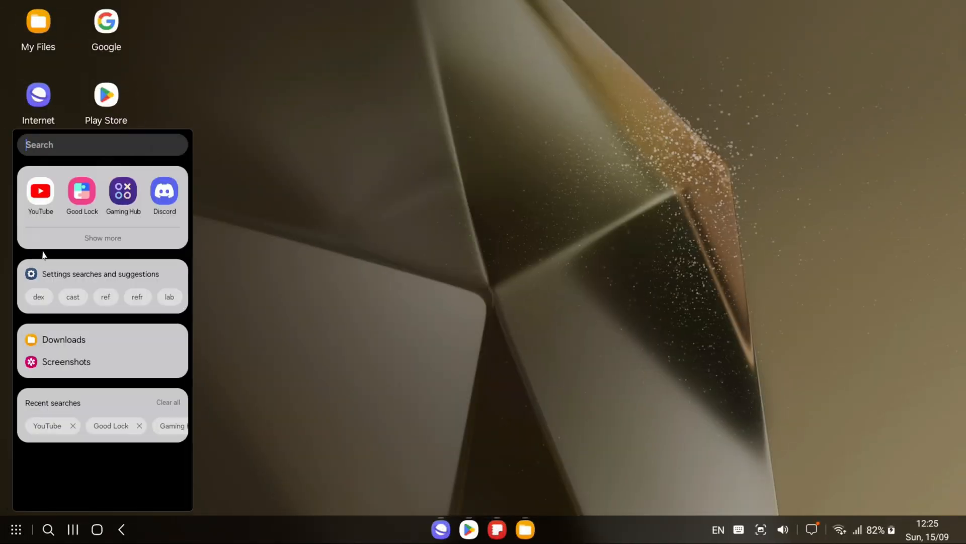
- Launch Studio via 'studi' search and start a full-screen project with the pavement and football clips
type("studi")
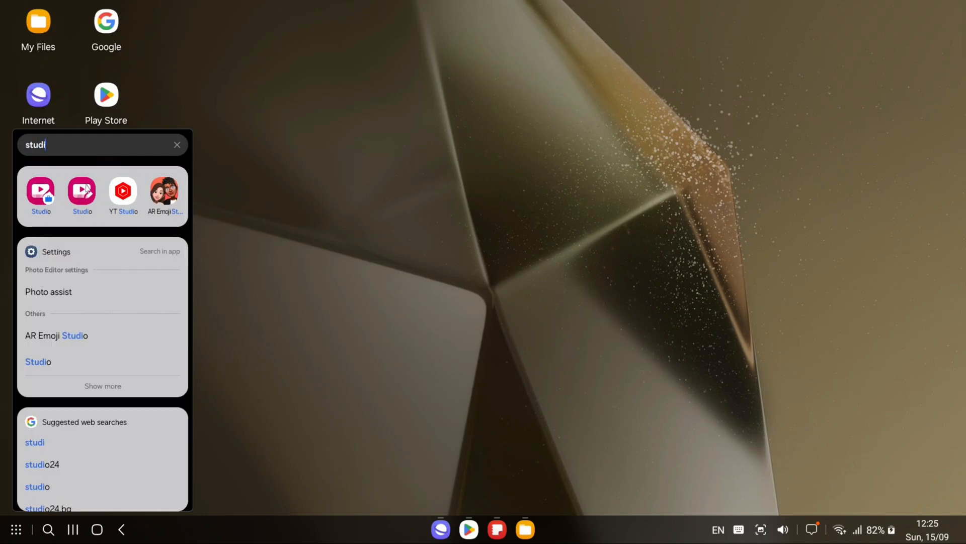
left_click(40, 191)
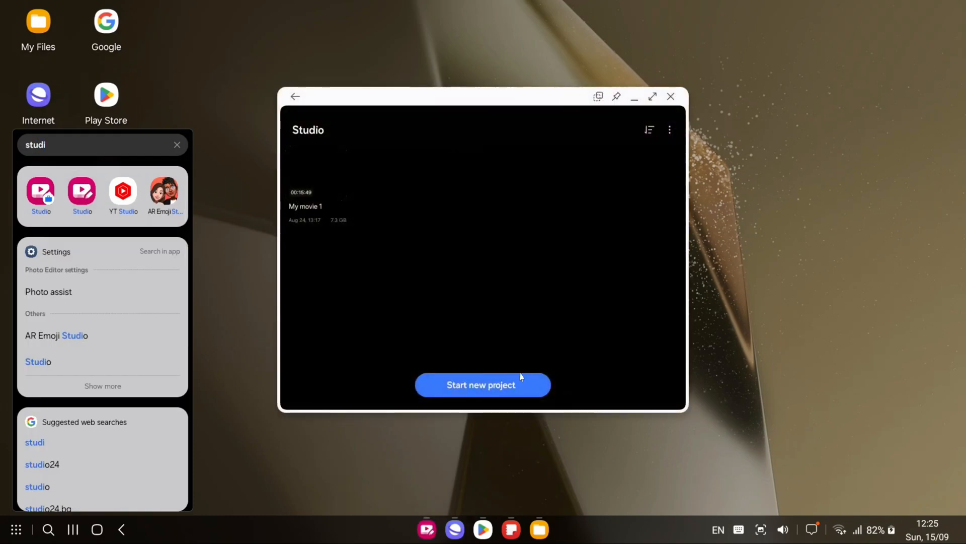
left_click(483, 385)
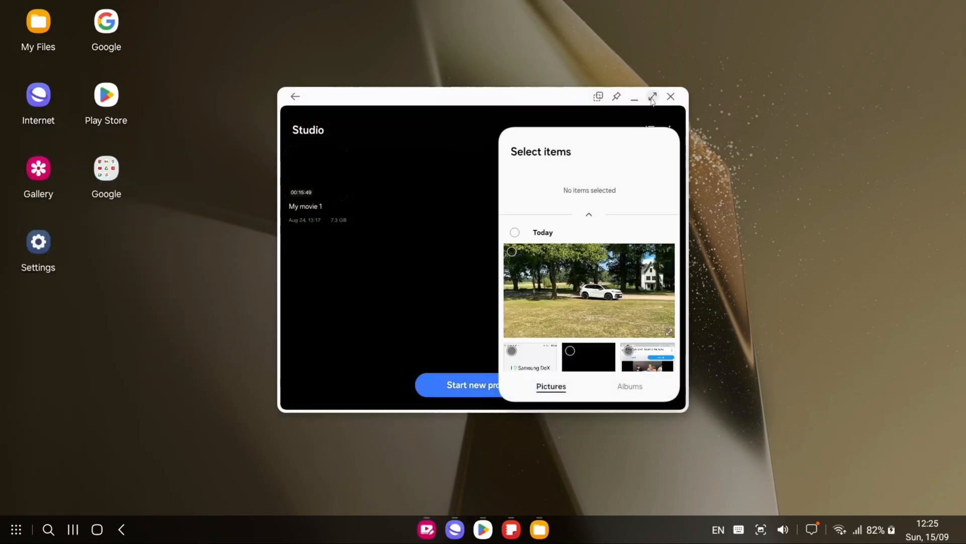
left_click(652, 97)
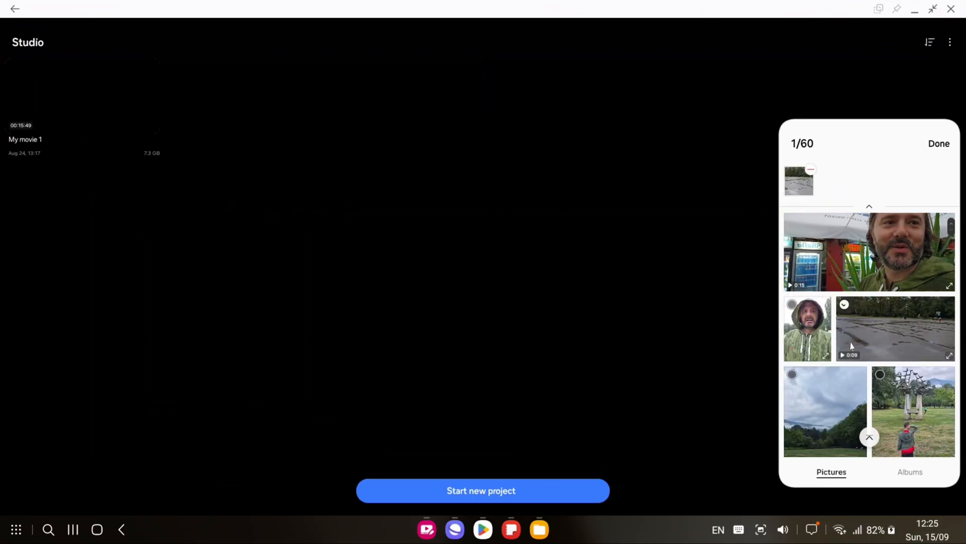
scroll("down", 3)
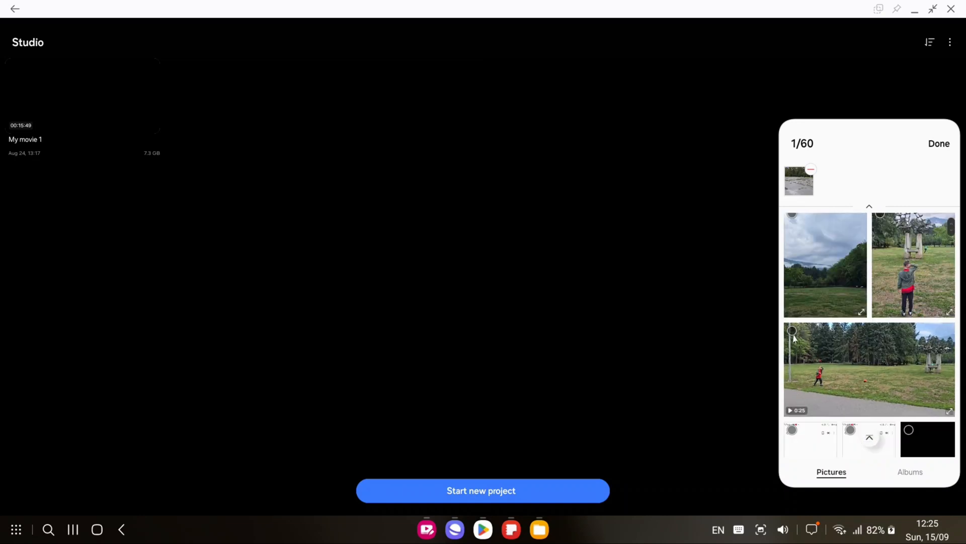
left_click(869, 368)
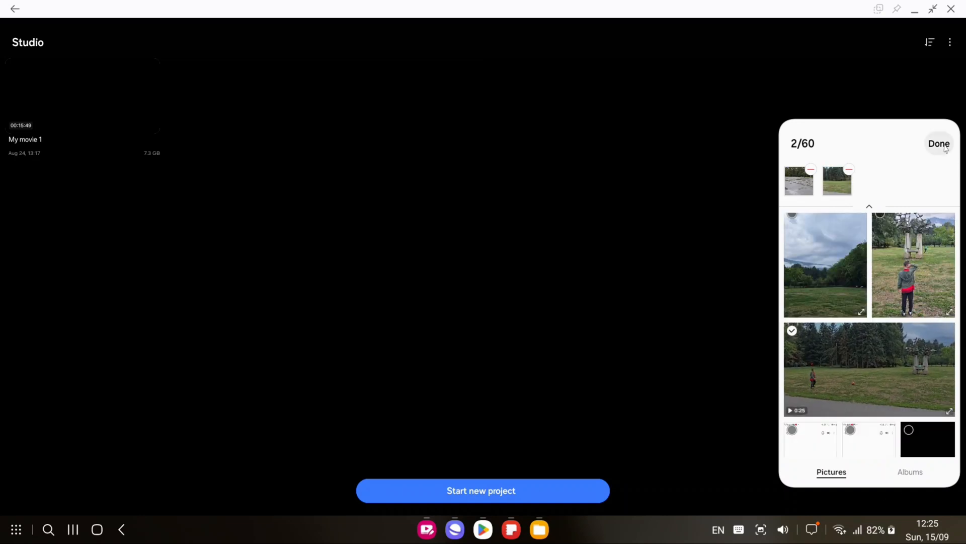
left_click(939, 144)
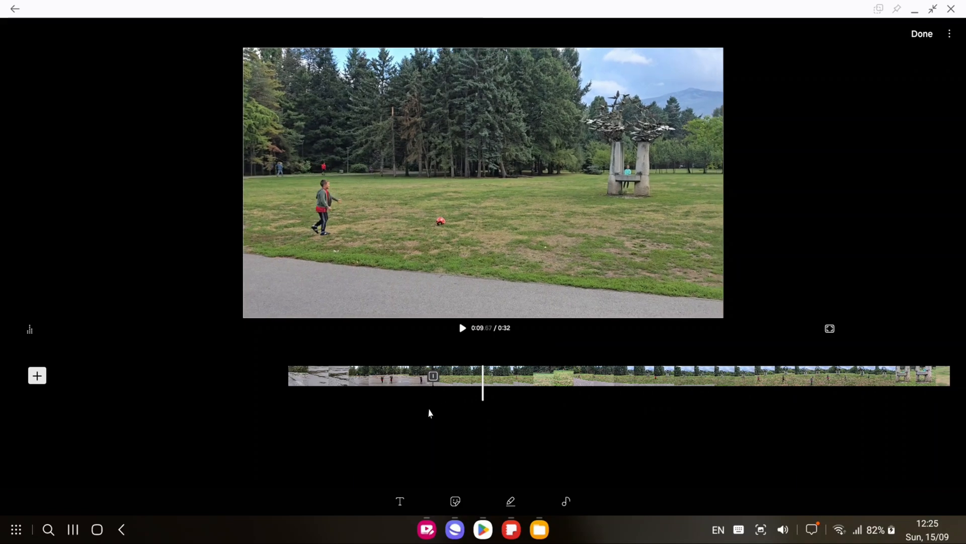
- Review the Studio timeline and 16:9 project settings, then close Studio
left_click(511, 501)
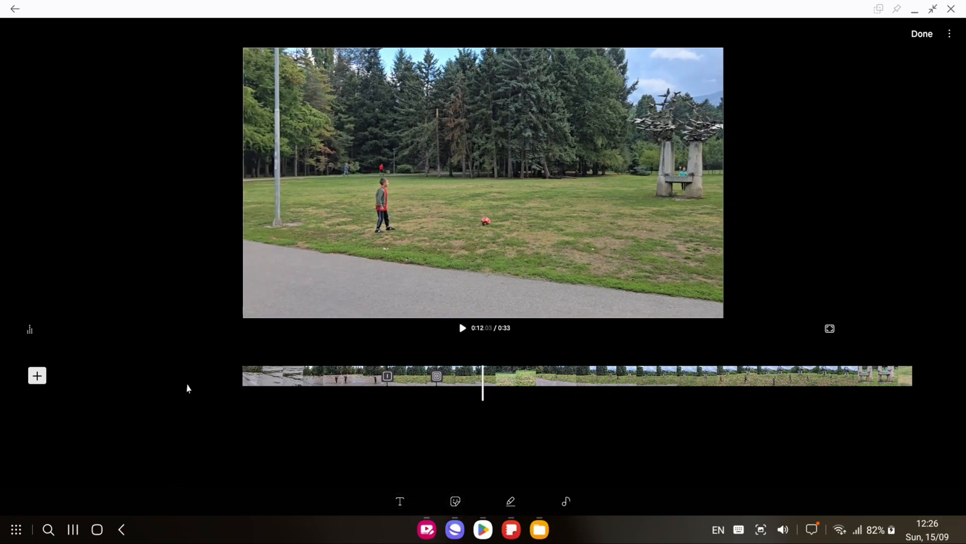
left_click(565, 501)
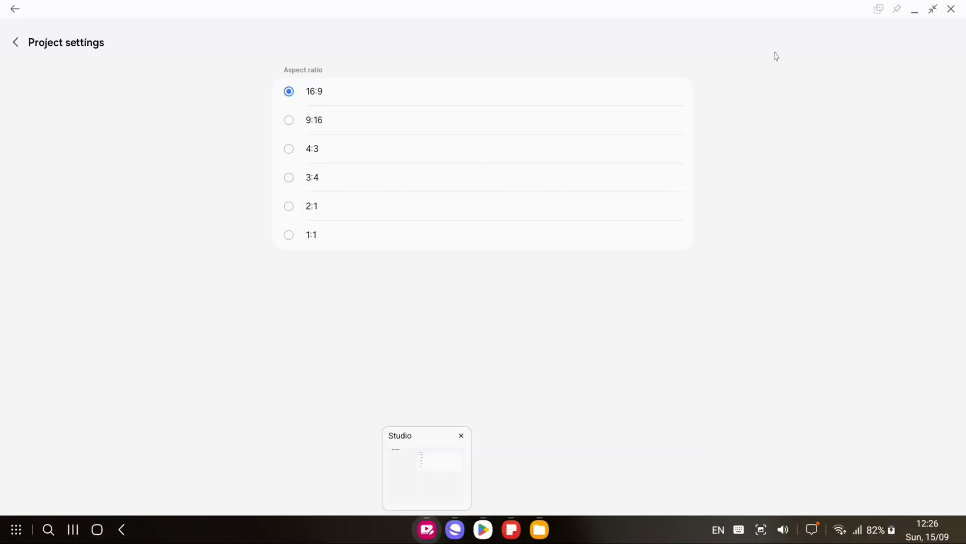
mouse_move(950, 9)
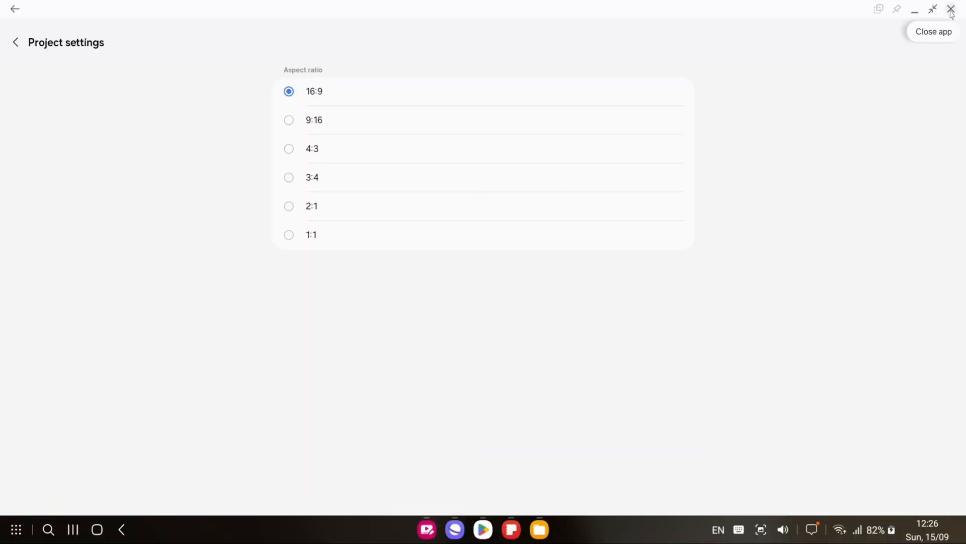
left_click(951, 9)
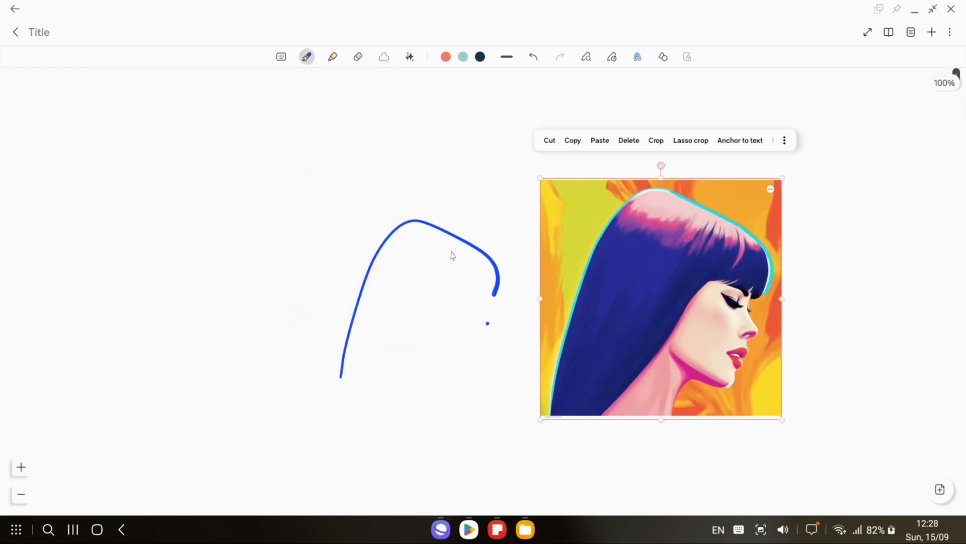
- Pen the letter T beside VS below the portrait and show Galaxy AI note assist options
scroll("down", 3)
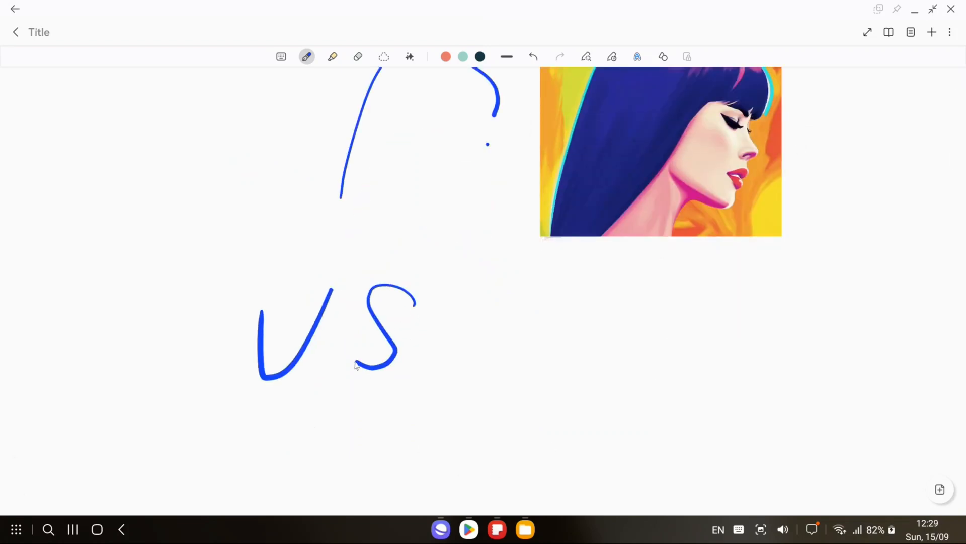
left_click_drag(450, 278, 579, 278)
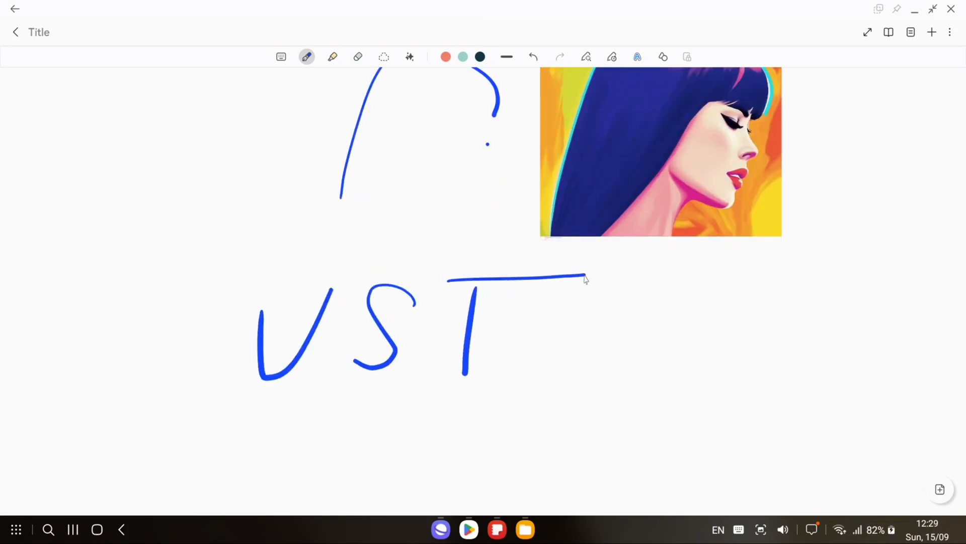
left_click(409, 57)
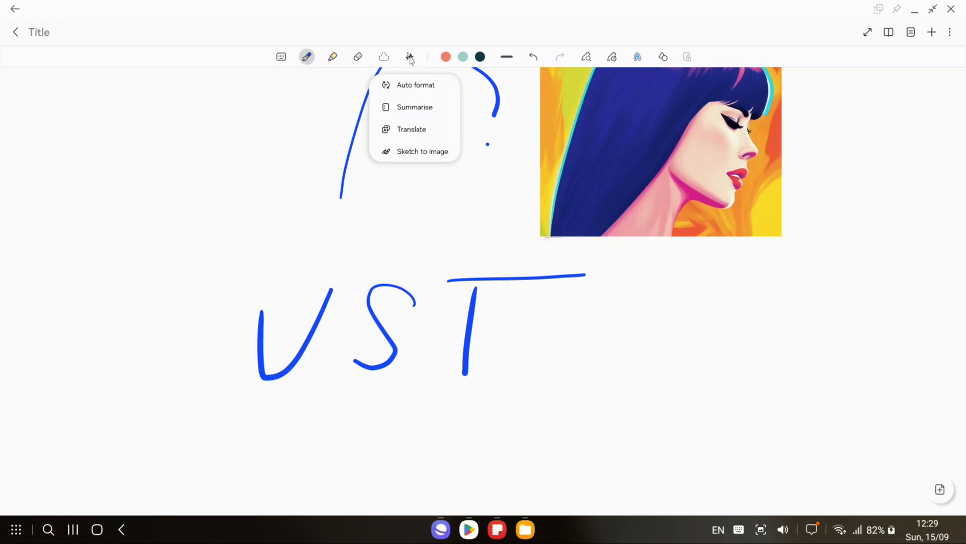
left_click(422, 151)
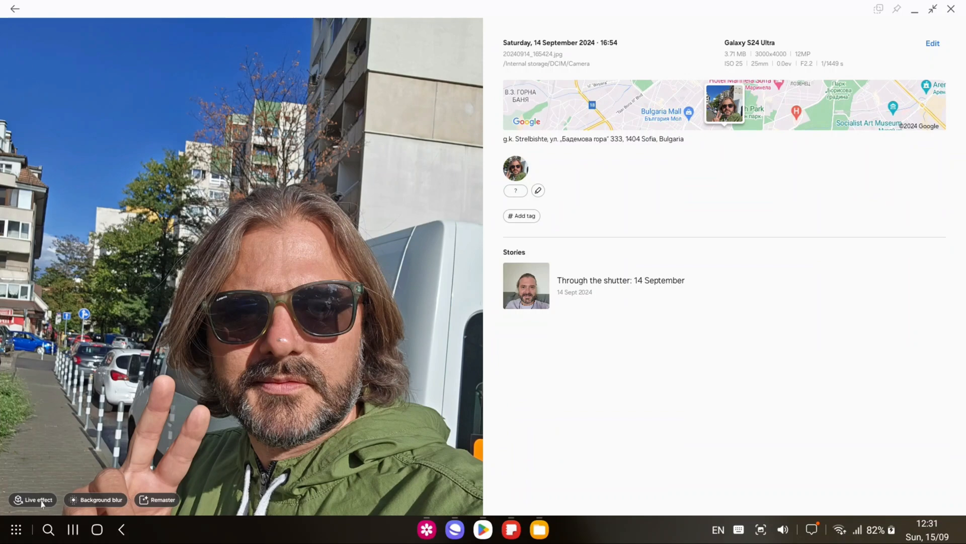
- Apply a live effect to the selfie photo
left_click(36, 499)
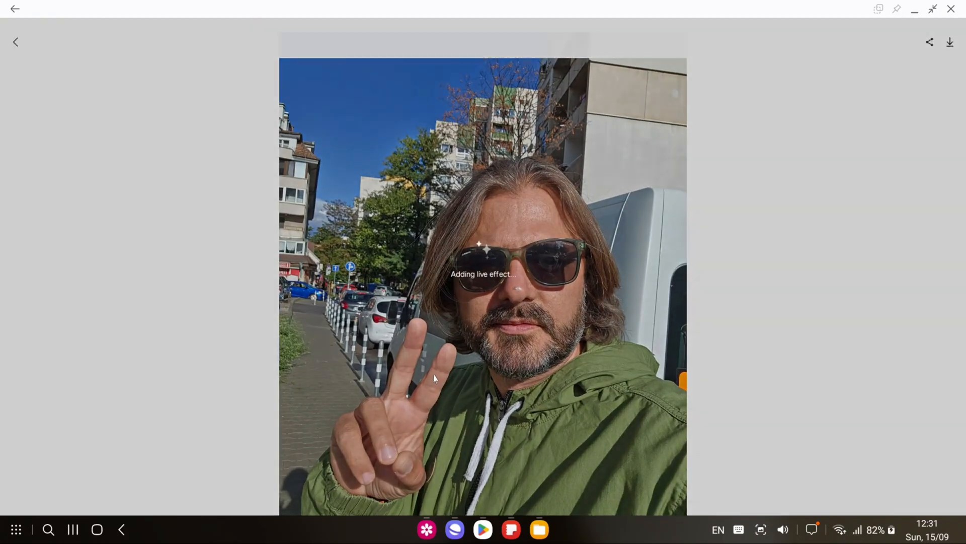
mouse_move(420, 464)
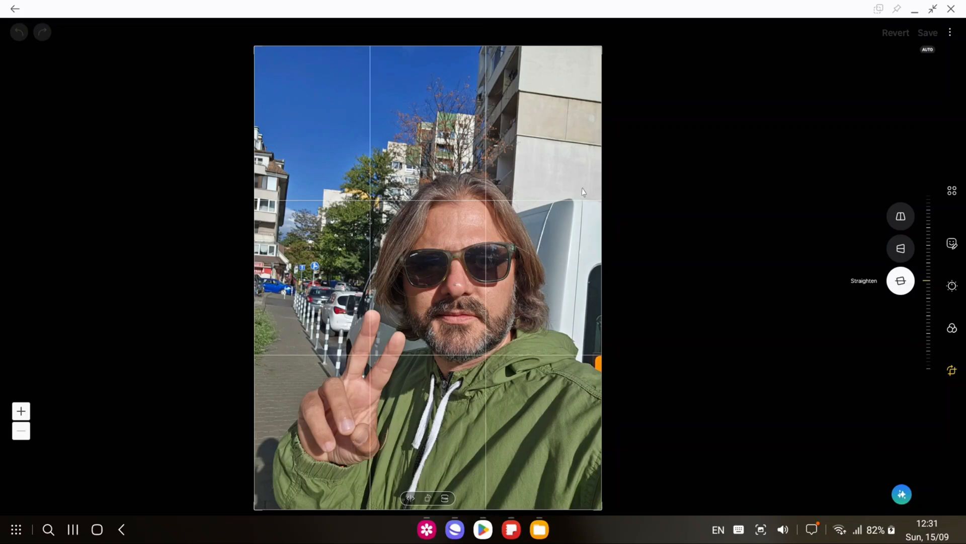
- Generate Sketch-style portraits of the selfie's face and accept the result
left_click(900, 280)
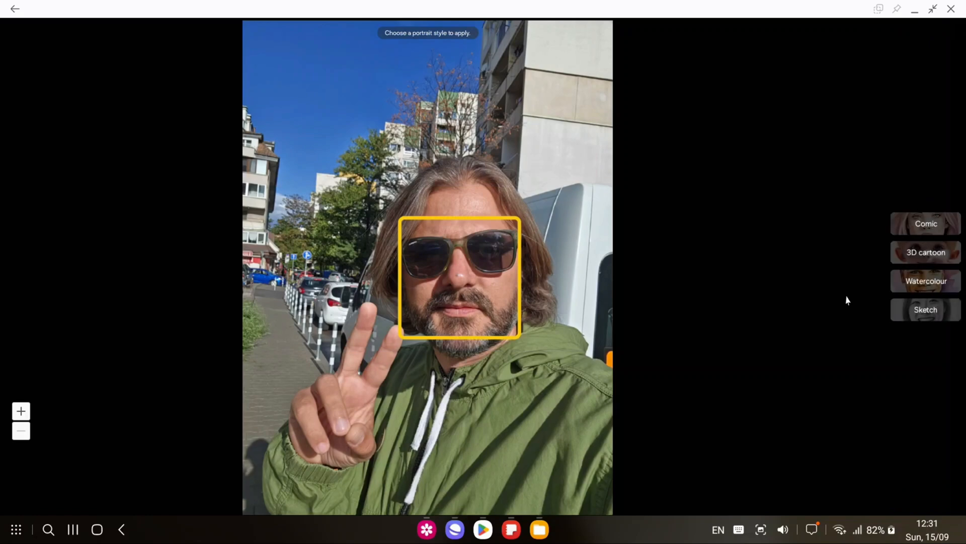
left_click(926, 310)
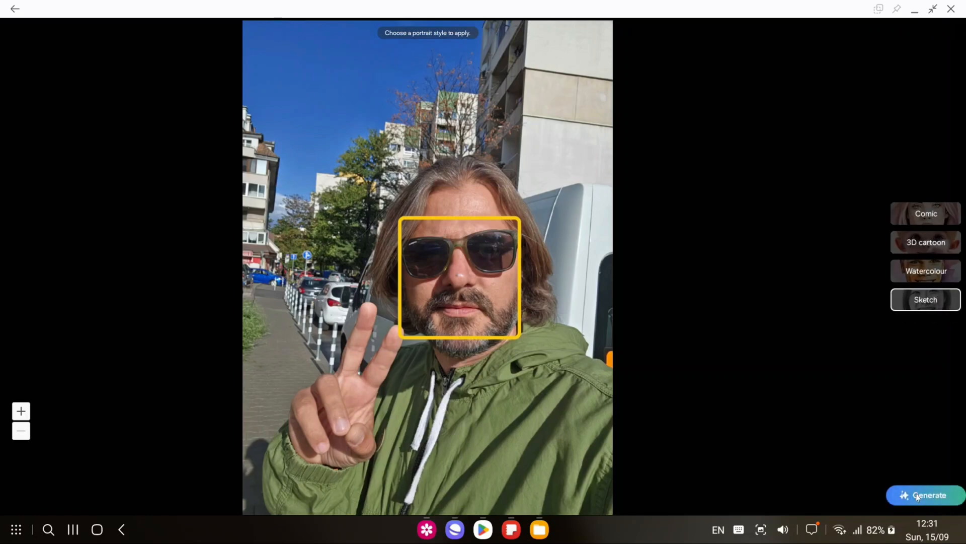
left_click(927, 495)
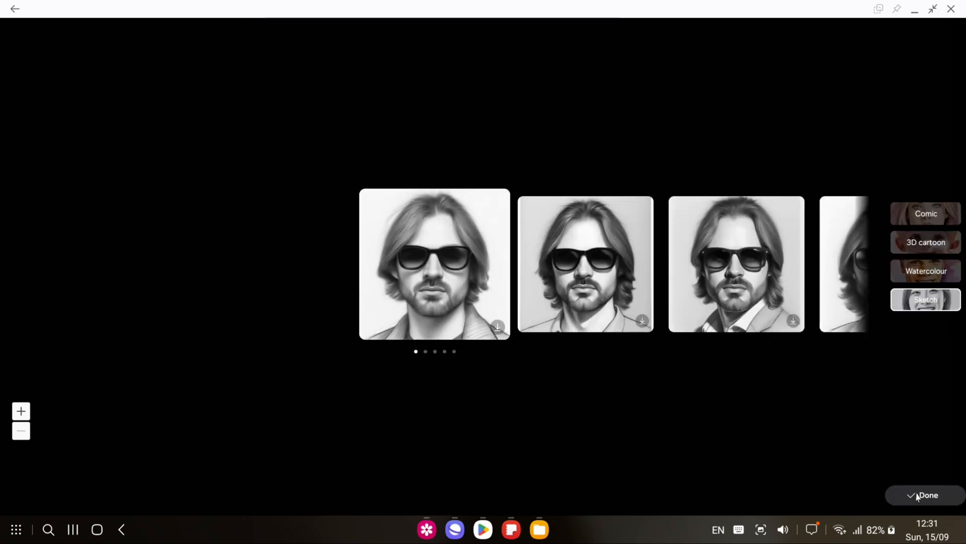
left_click(925, 271)
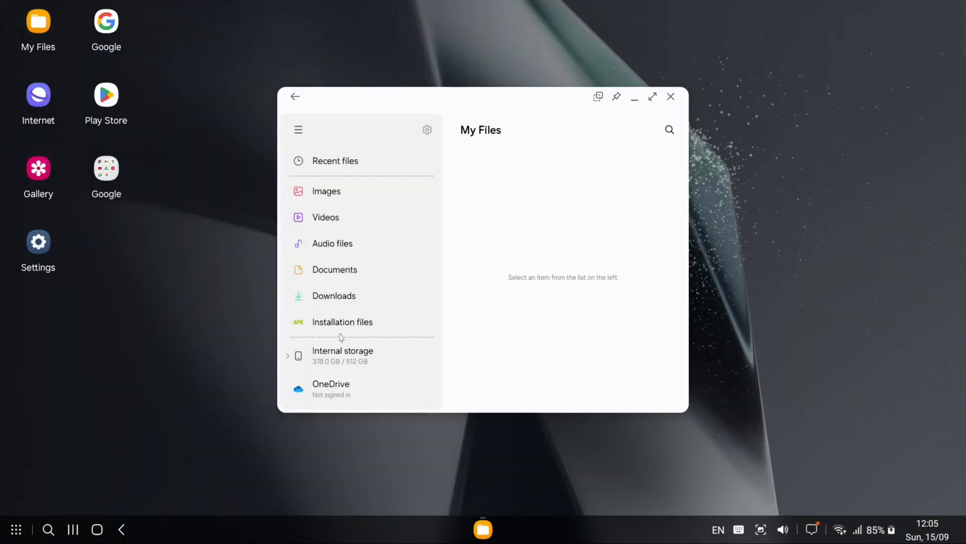
- Browse Internal storage > Download in My Files to find the Music folder
left_click(343, 355)
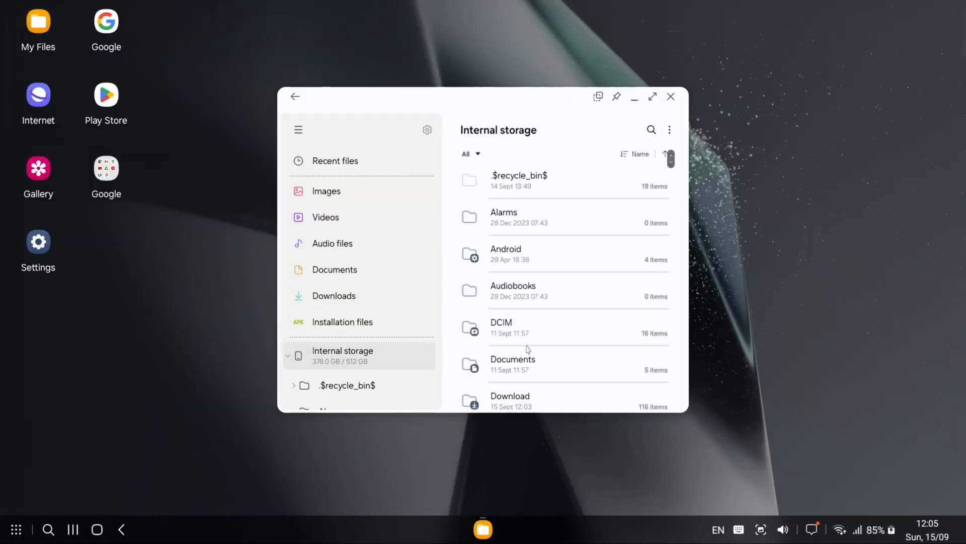
double_click(510, 401)
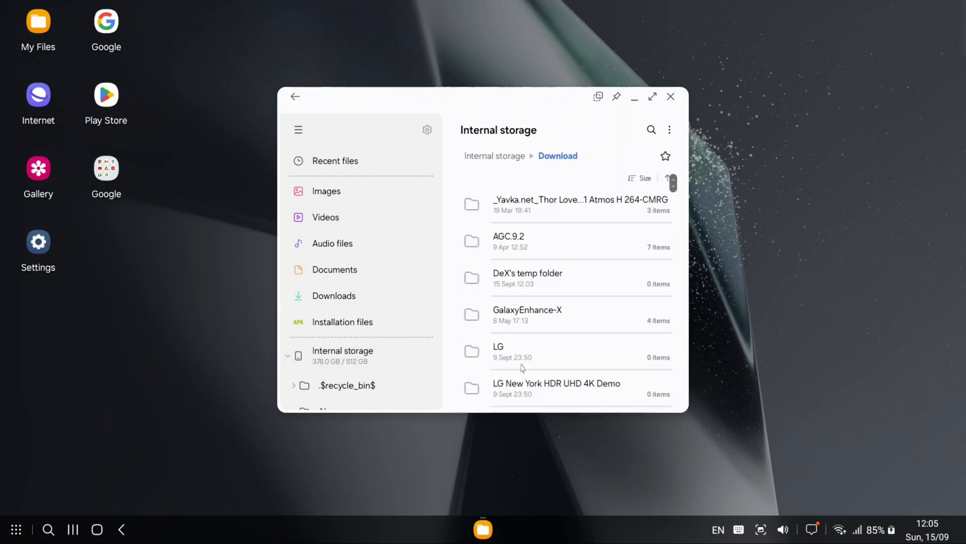
scroll("down", 3)
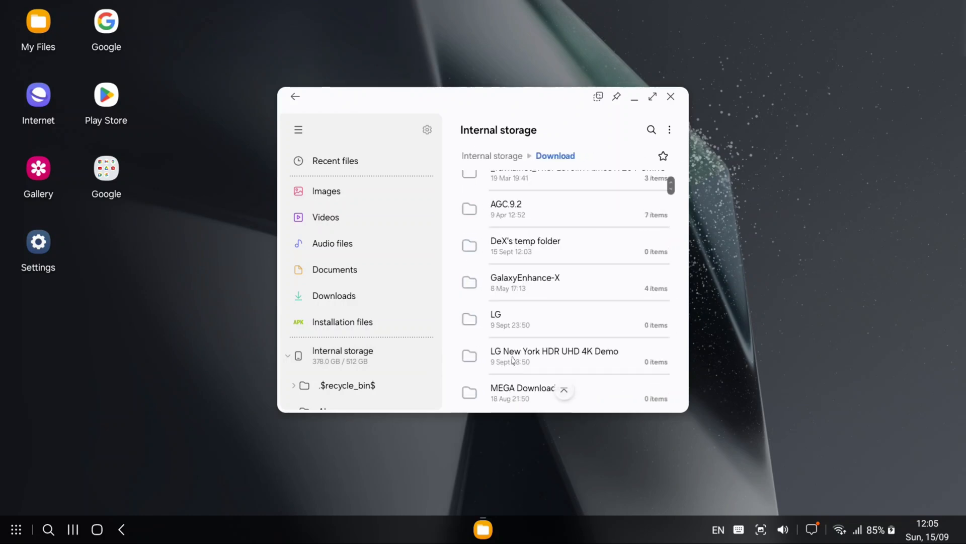
scroll("down", 3)
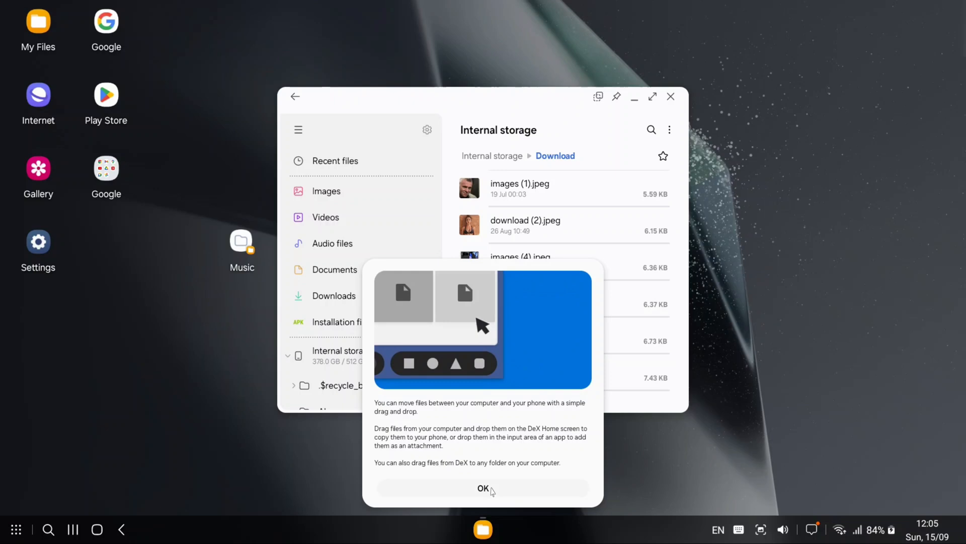
- Dismiss the drag tip, line the Music shortcut up under desktop icons, then remove it
left_click(483, 488)
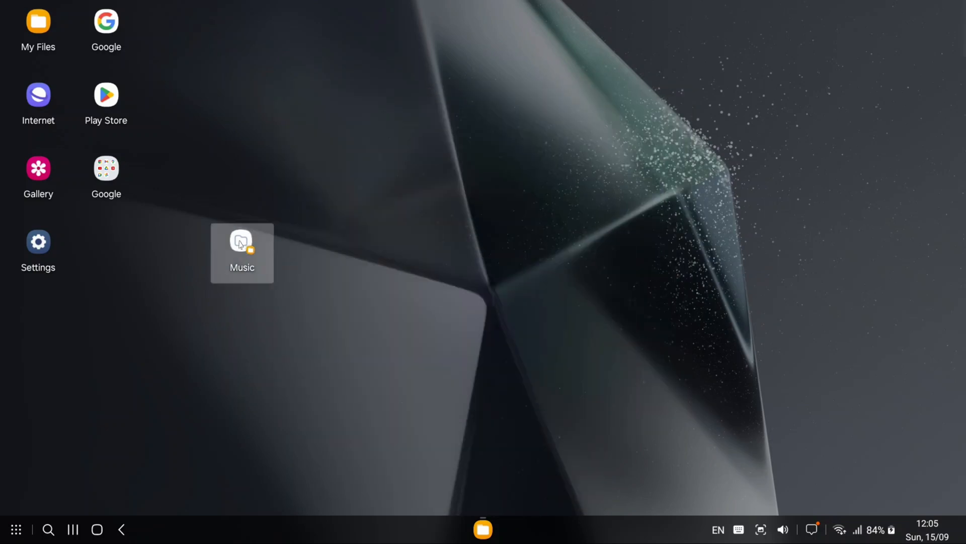
left_click_drag(242, 253, 105, 250)
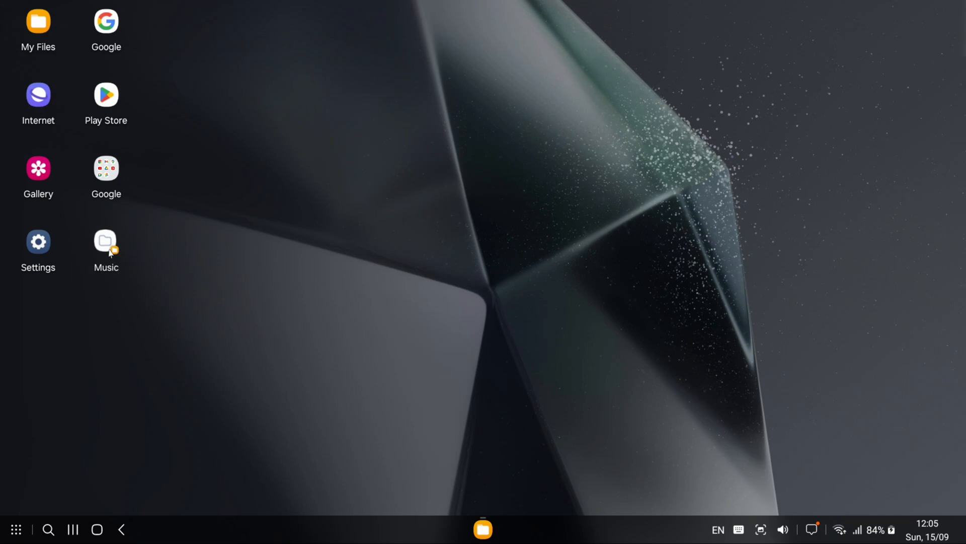
double_click(105, 241)
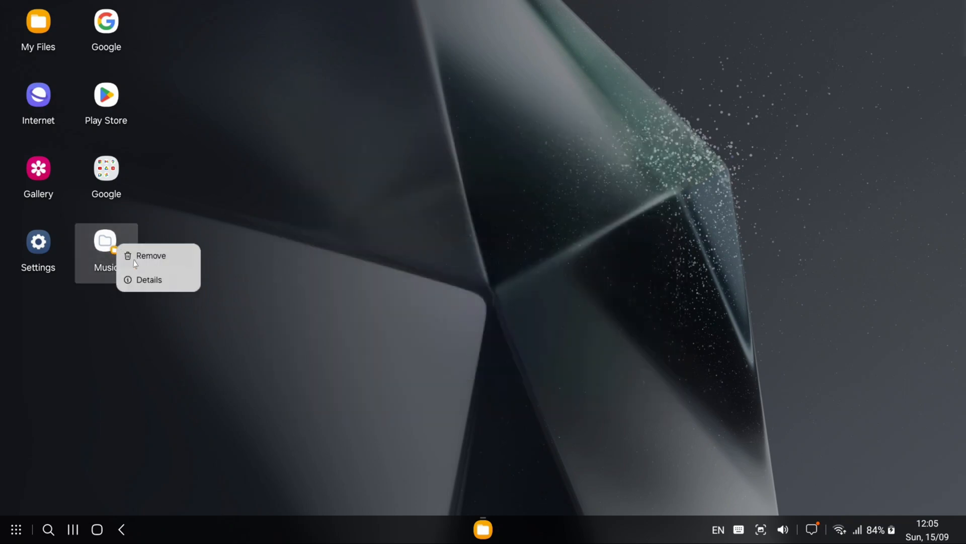
left_click(149, 279)
type("voi")
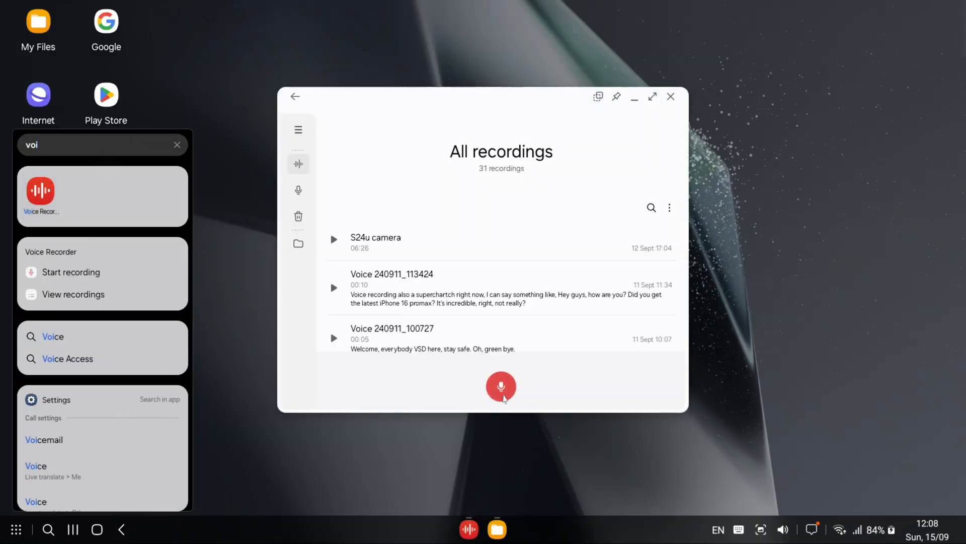
- Start recording a new voice memo in Voice Recorder
left_click(501, 387)
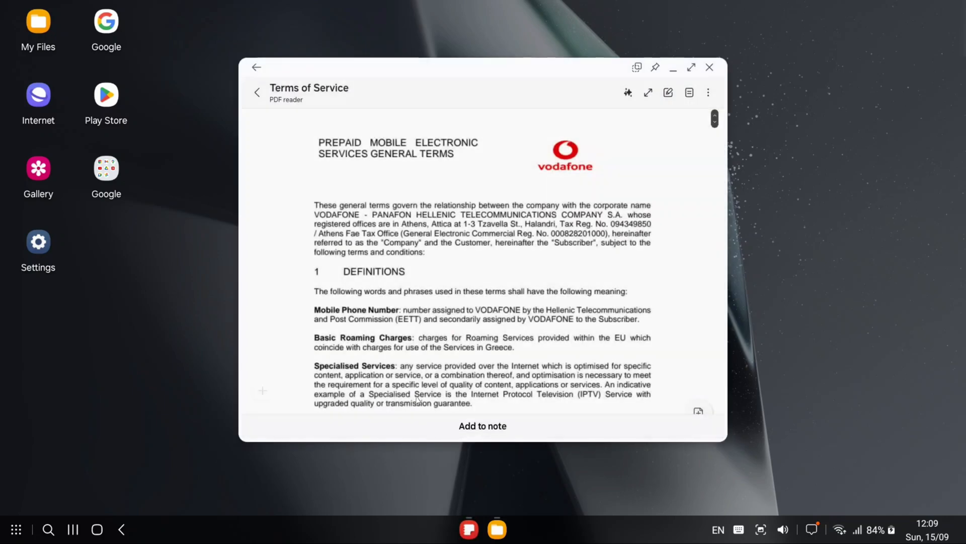
- Translate the Terms of Service PDF from English into Spanish (Spain) with Galaxy AI
scroll("down", 3)
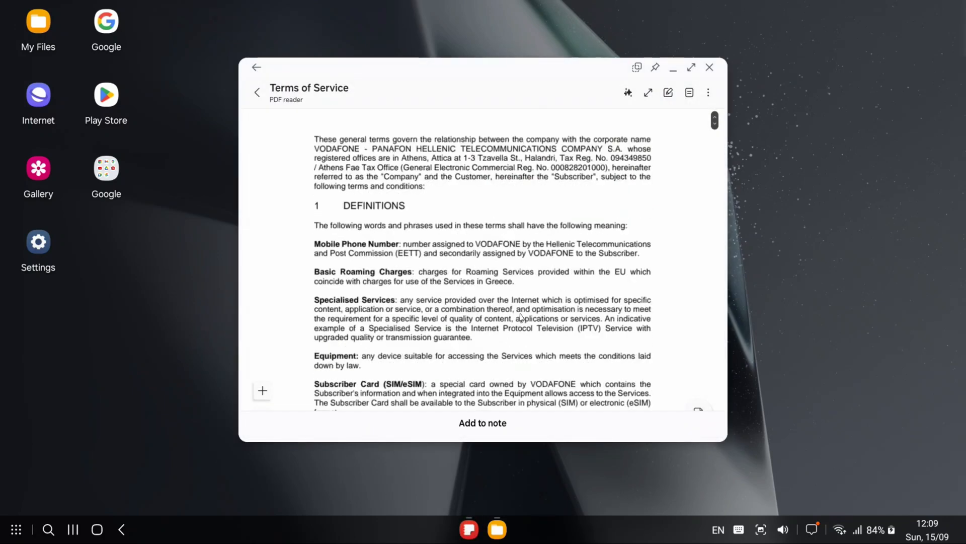
scroll("down", 3)
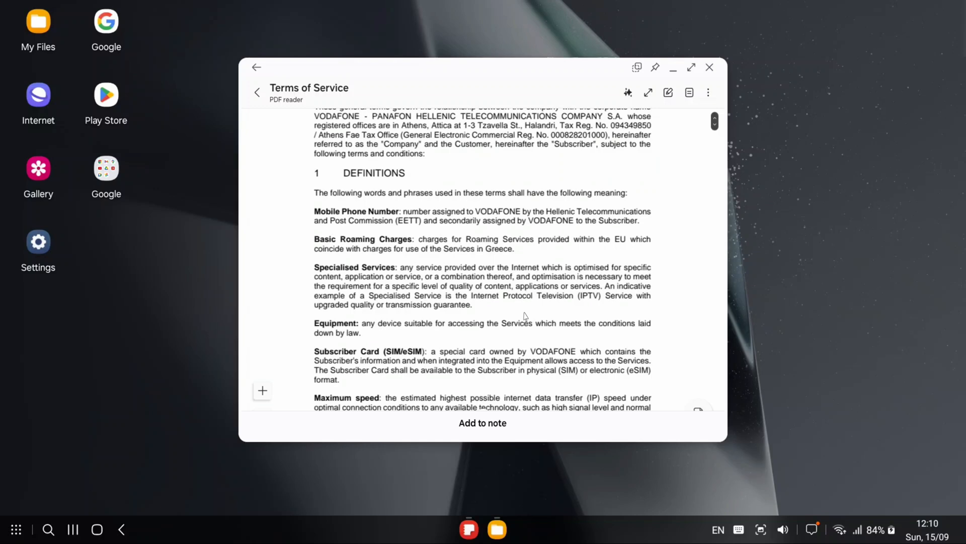
scroll("down", 3)
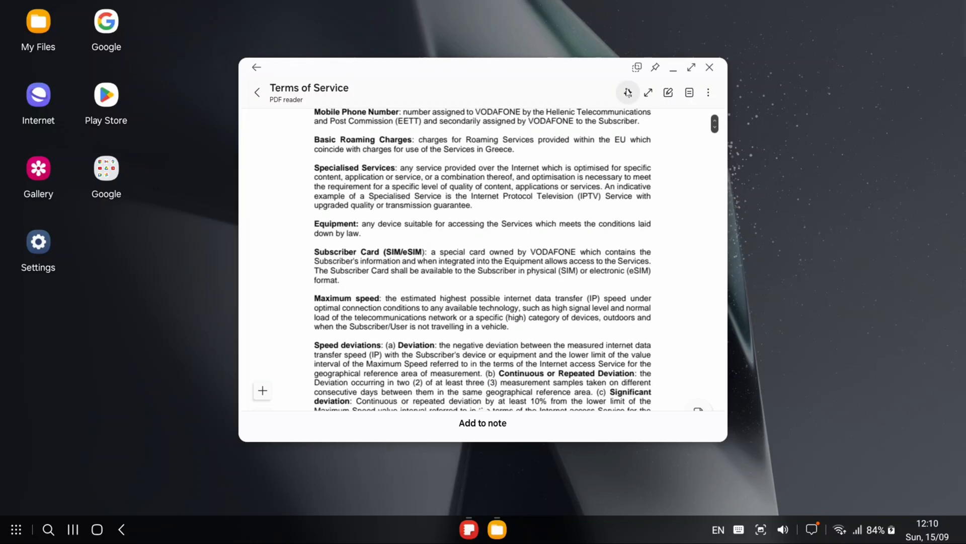
left_click(628, 93)
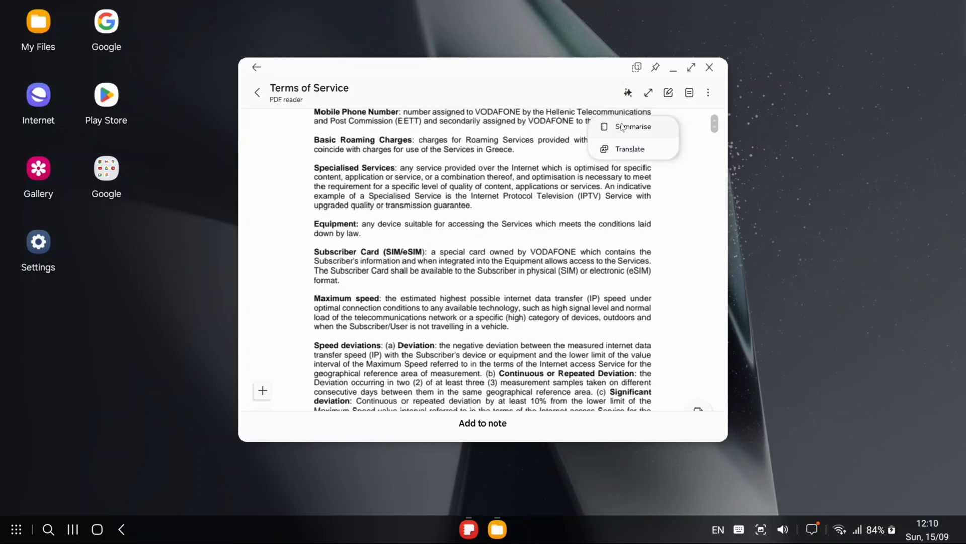
left_click(630, 148)
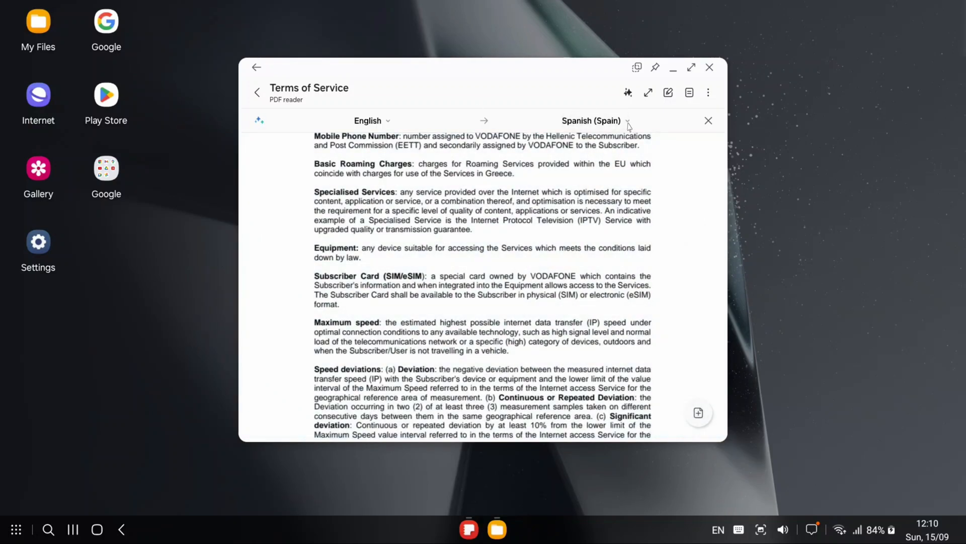
left_click(627, 120)
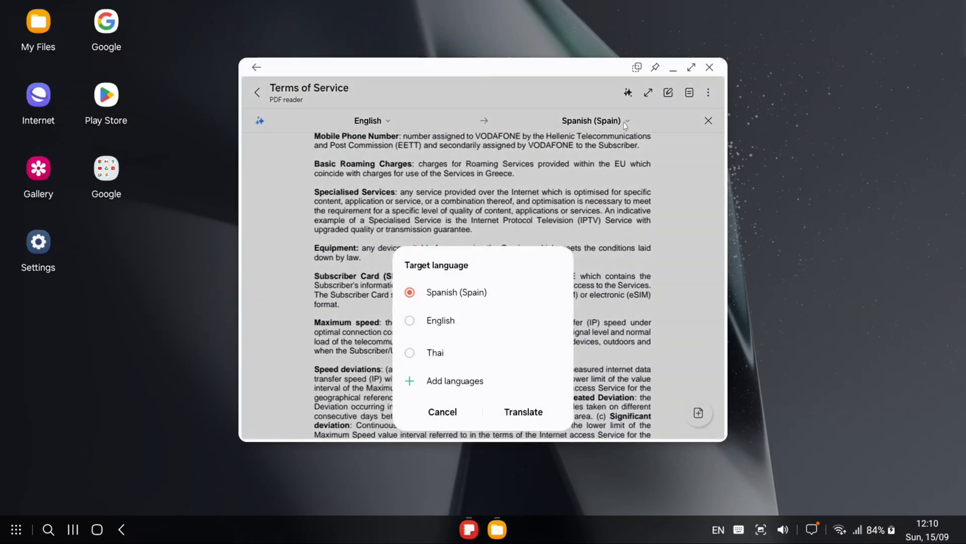
left_click(523, 411)
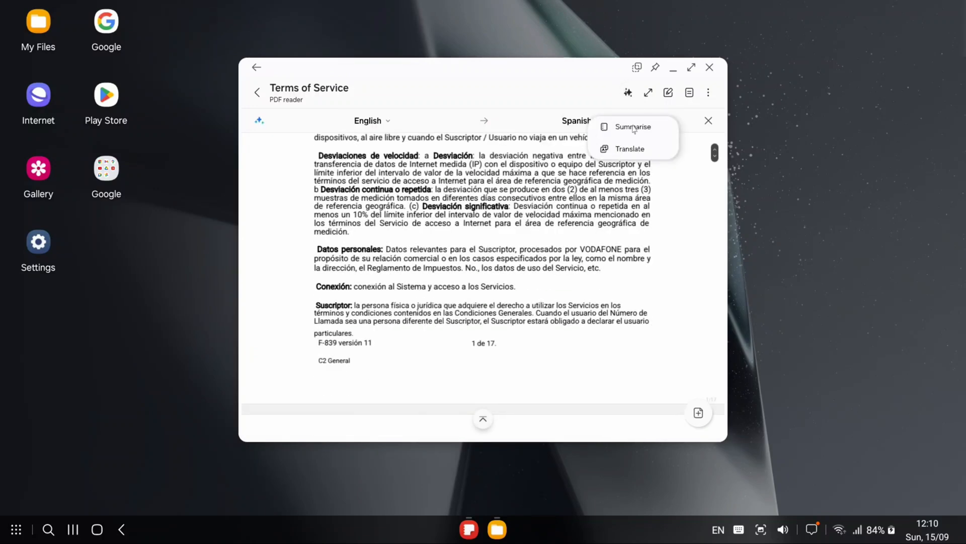
- Generate a Galaxy AI summary of the translated document's selected pages
left_click(632, 127)
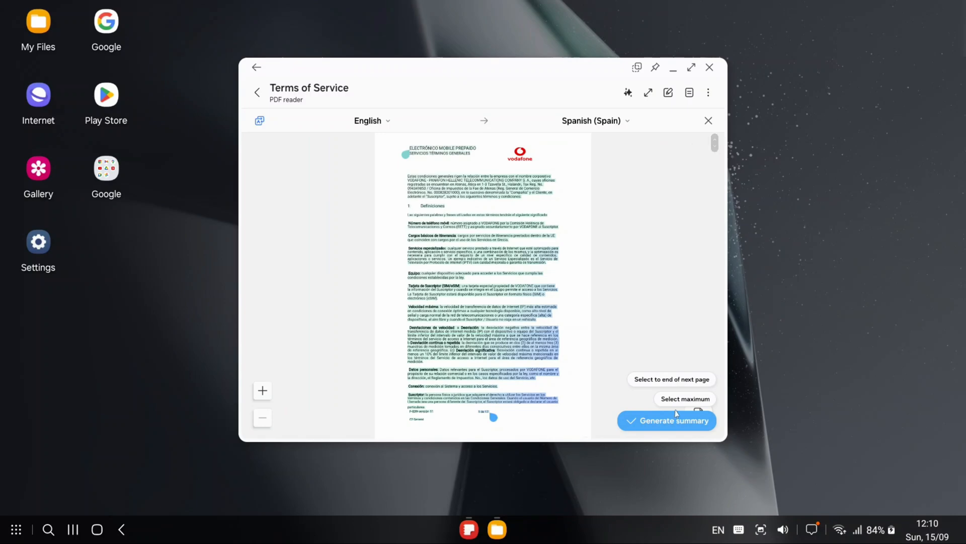
left_click(666, 420)
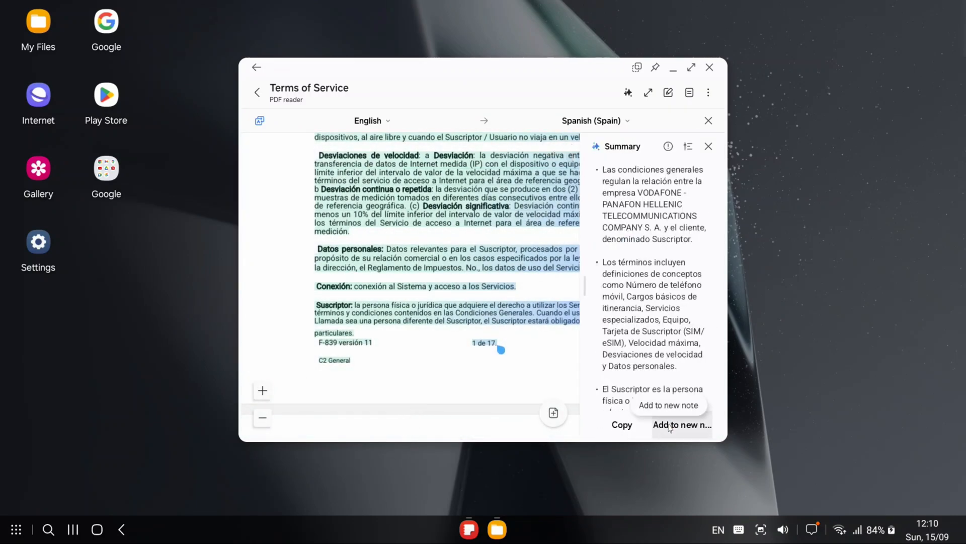
scroll("down", 3)
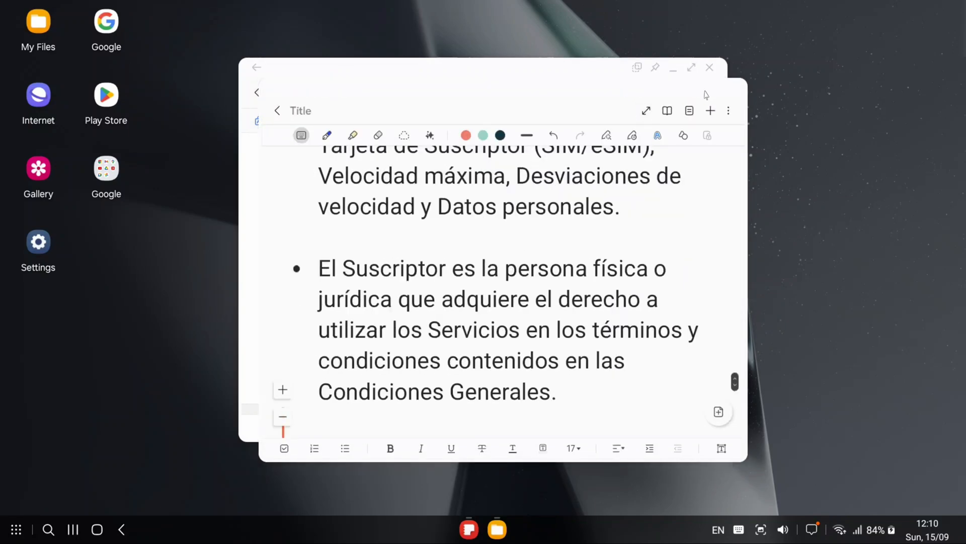
- Maximise the note and copy all of its Spanish bullet text to the clipboard
left_click(691, 67)
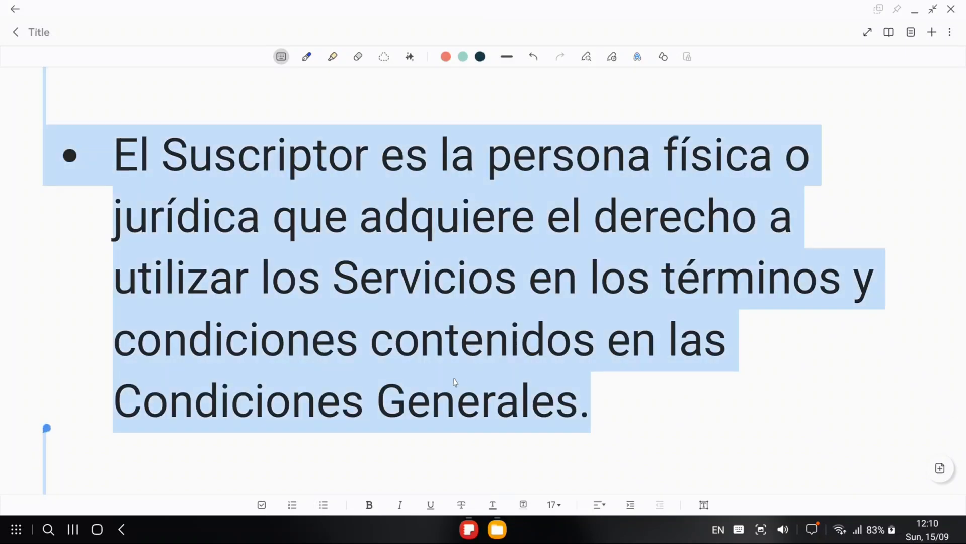
left_click(551, 504)
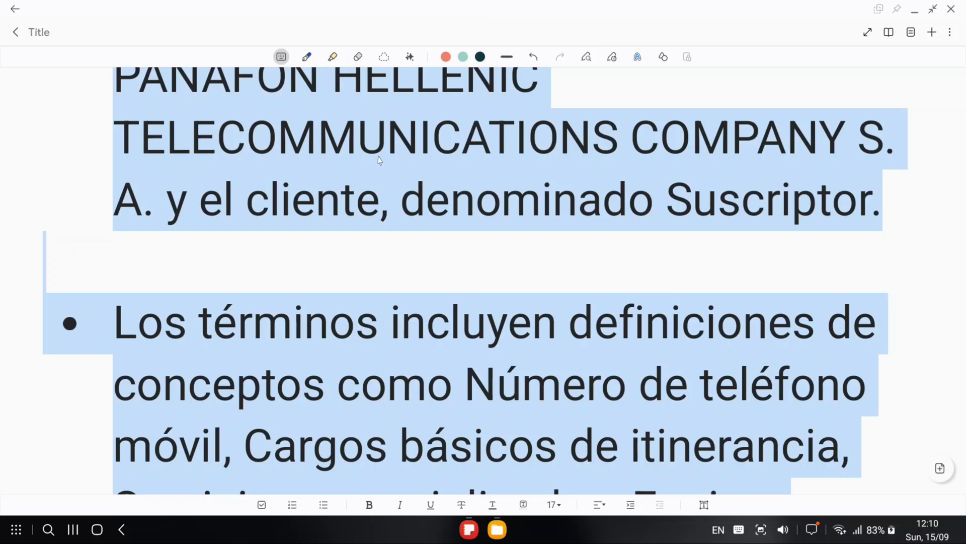
right_click(379, 160)
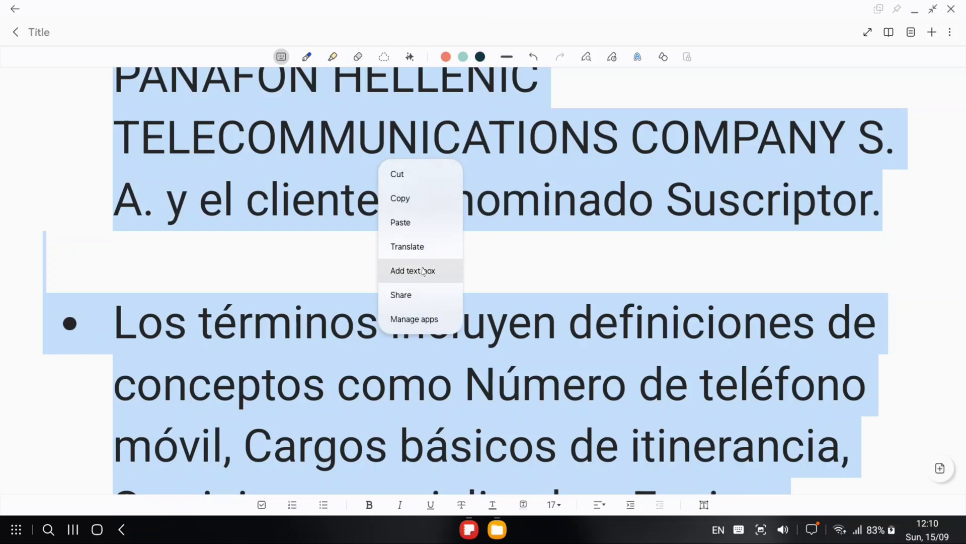
left_click(400, 198)
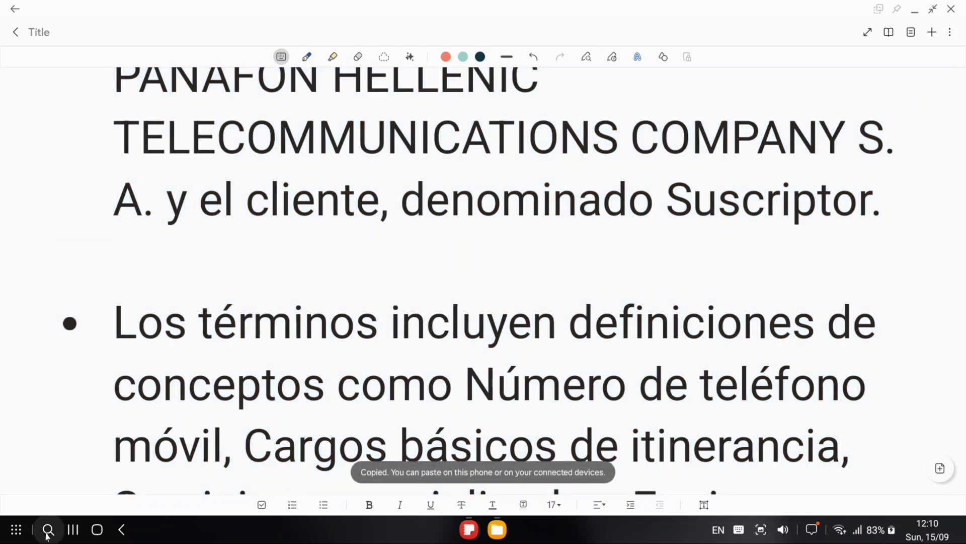
left_click(47, 529)
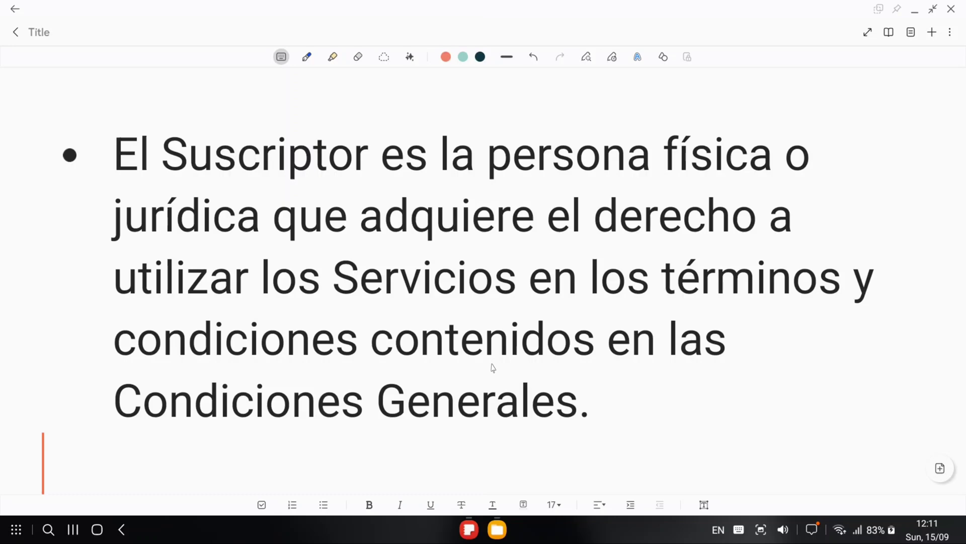
- Translate the note's Spanish bullet points into English and replace the original text
left_click(408, 57)
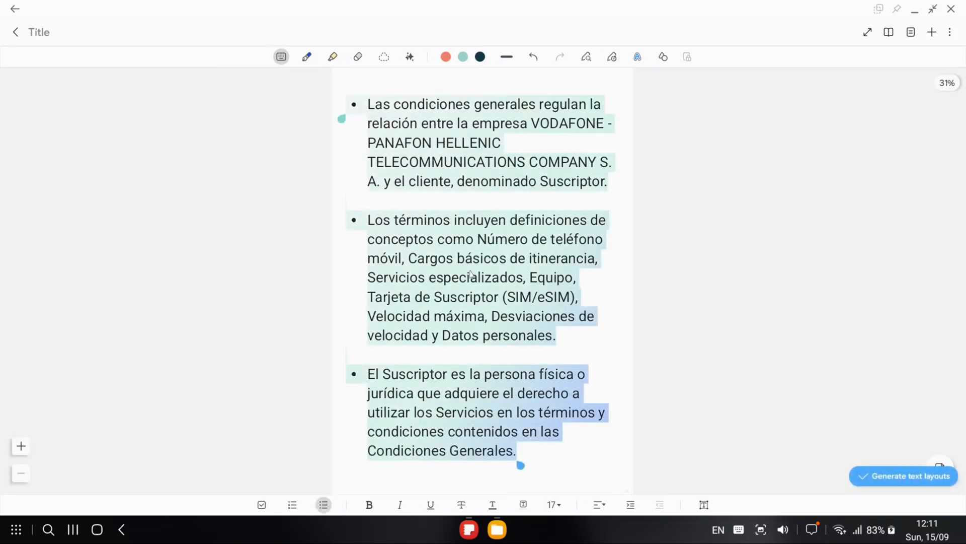
mouse_move(425, 468)
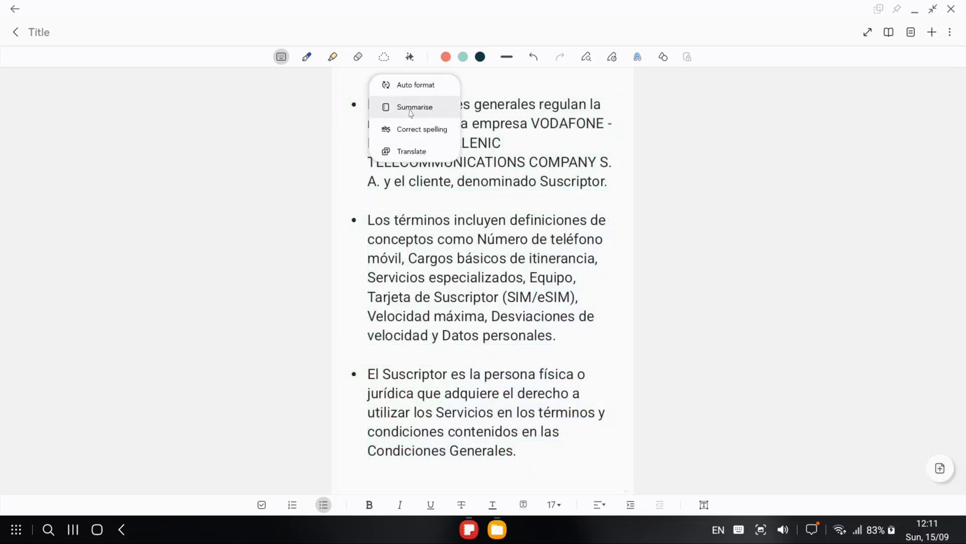
left_click(412, 151)
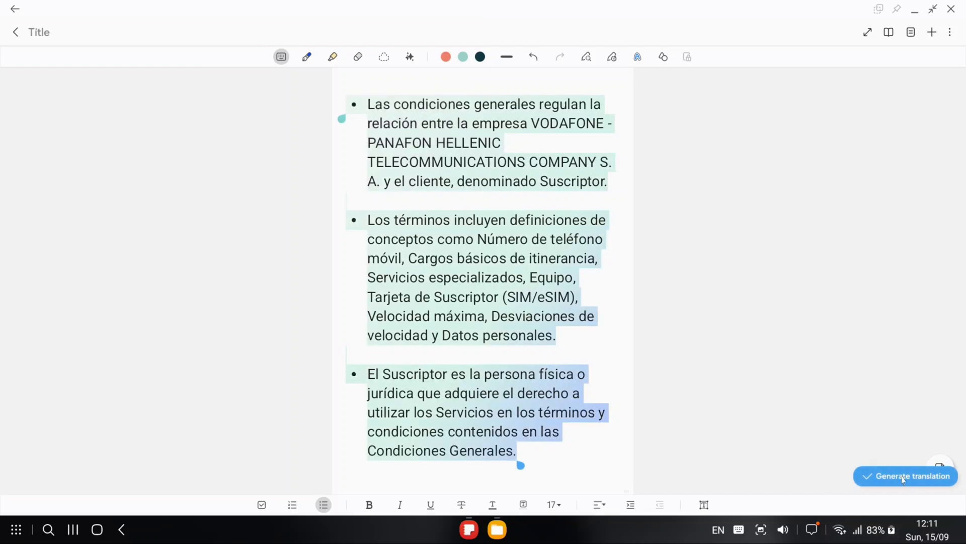
left_click(906, 475)
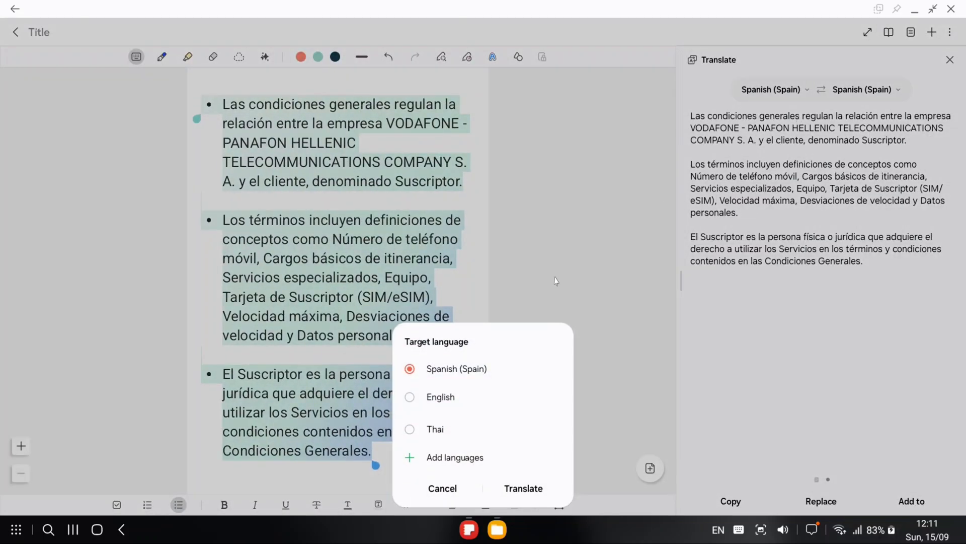
left_click(409, 396)
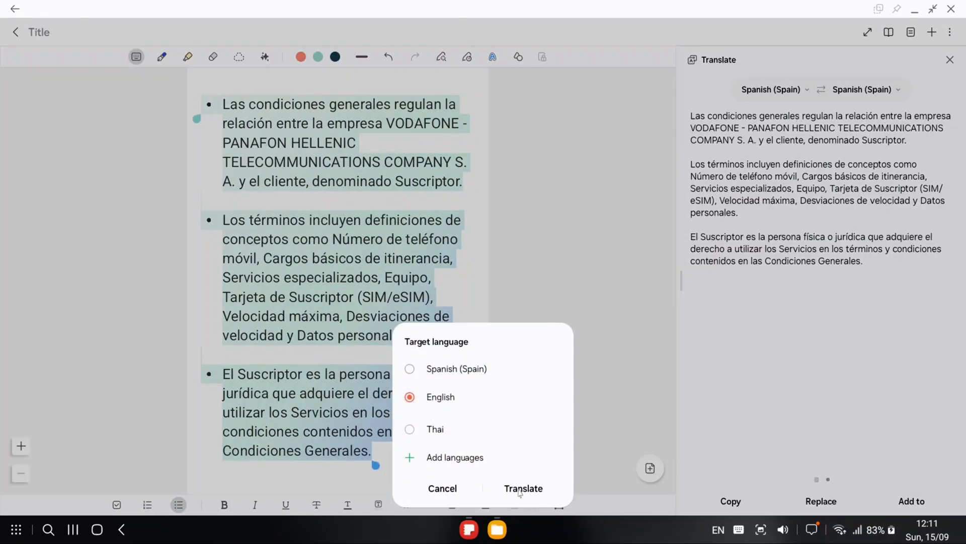
left_click(524, 489)
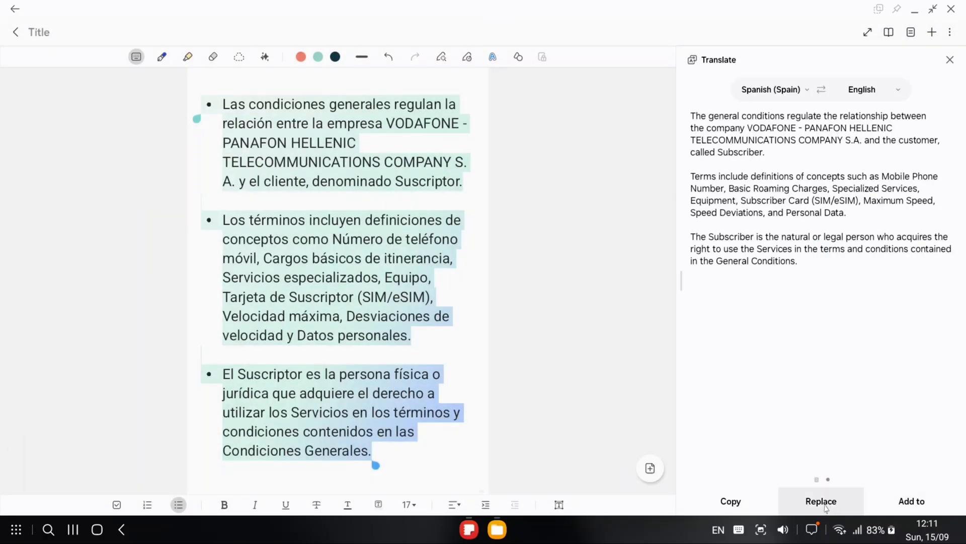
left_click(820, 500)
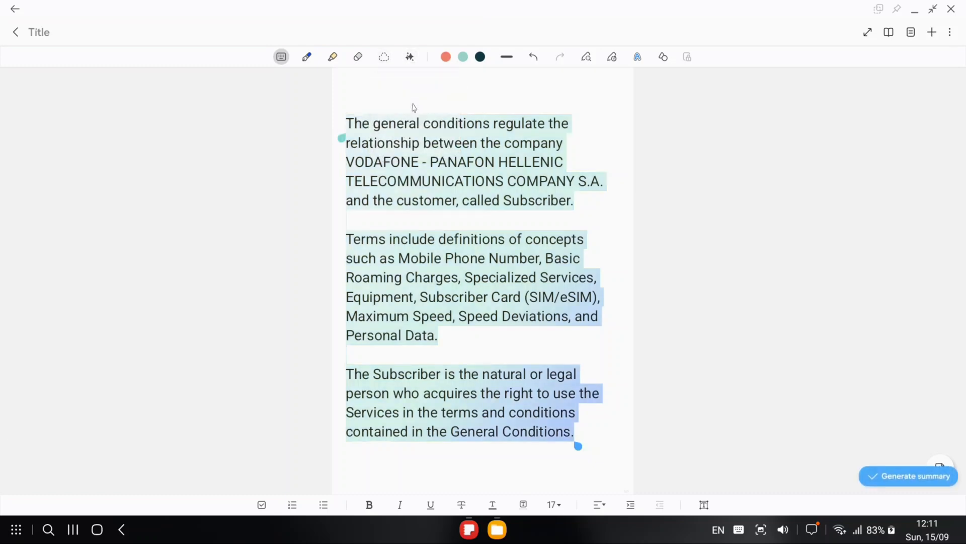
left_click(908, 475)
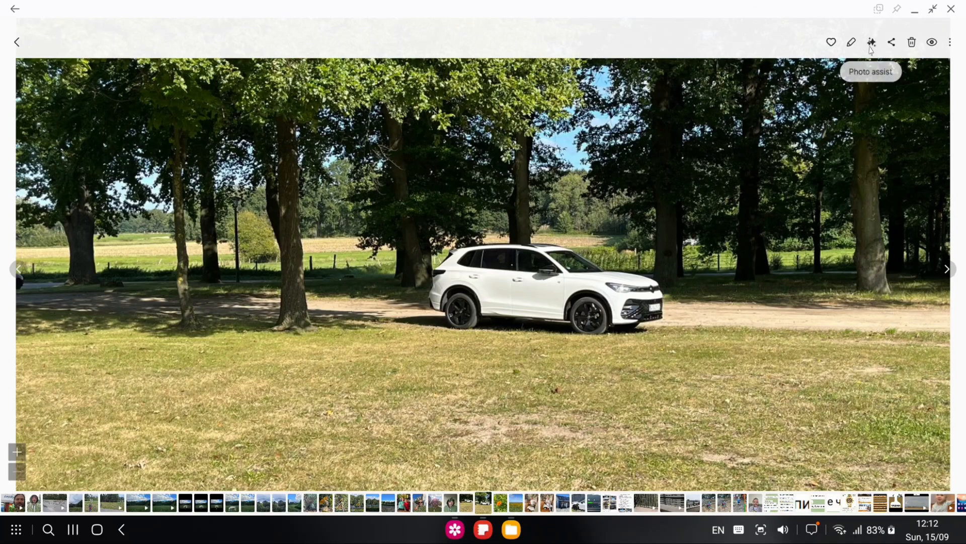
- Open the Galaxy AI editing tools for the white SUV park photo
left_click(871, 42)
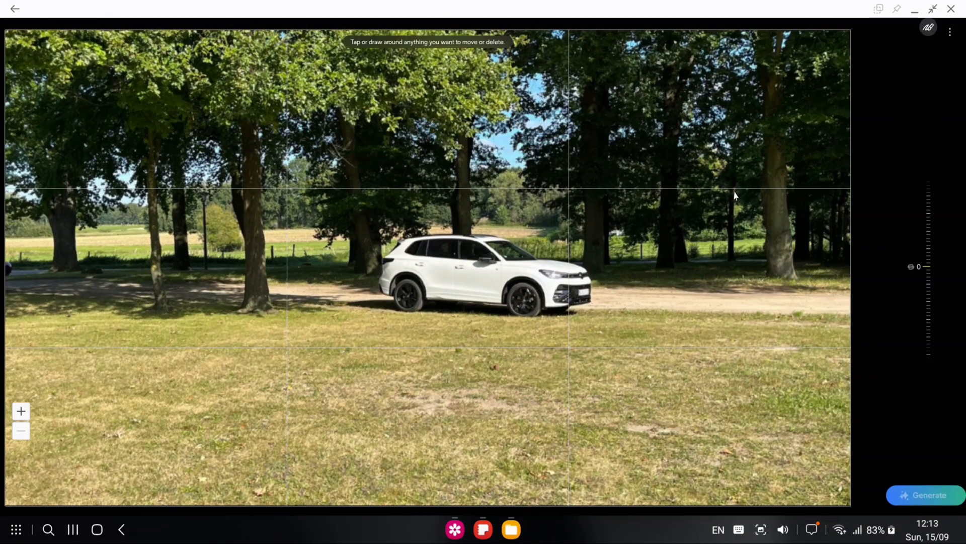
mouse_move(941, 132)
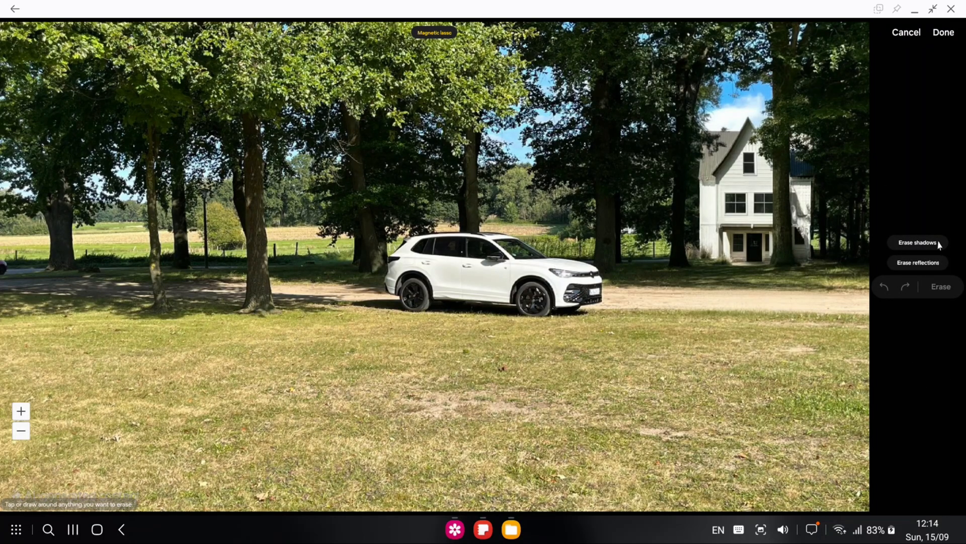
mouse_move(445, 44)
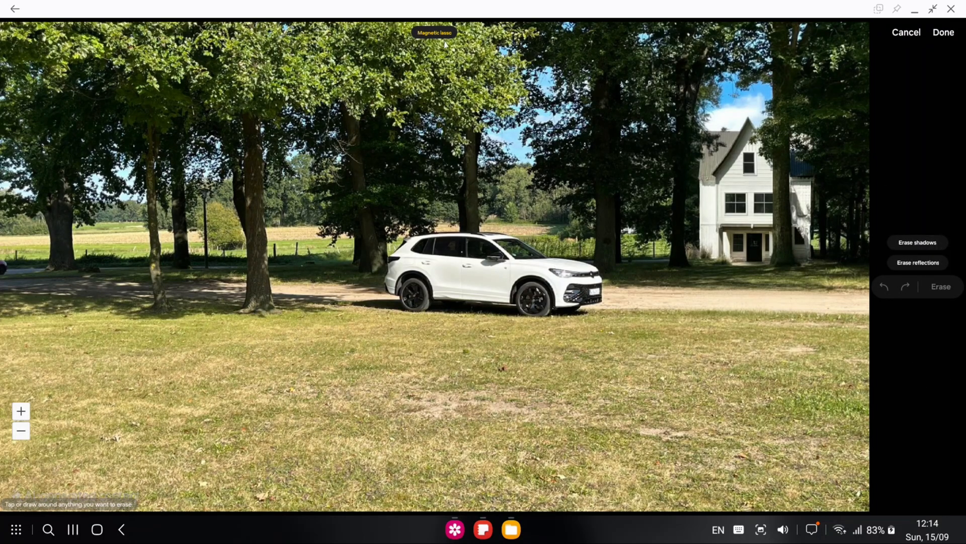
- Outline the white SUV using Magnetic lasso and erase it from the photo
left_click(435, 32)
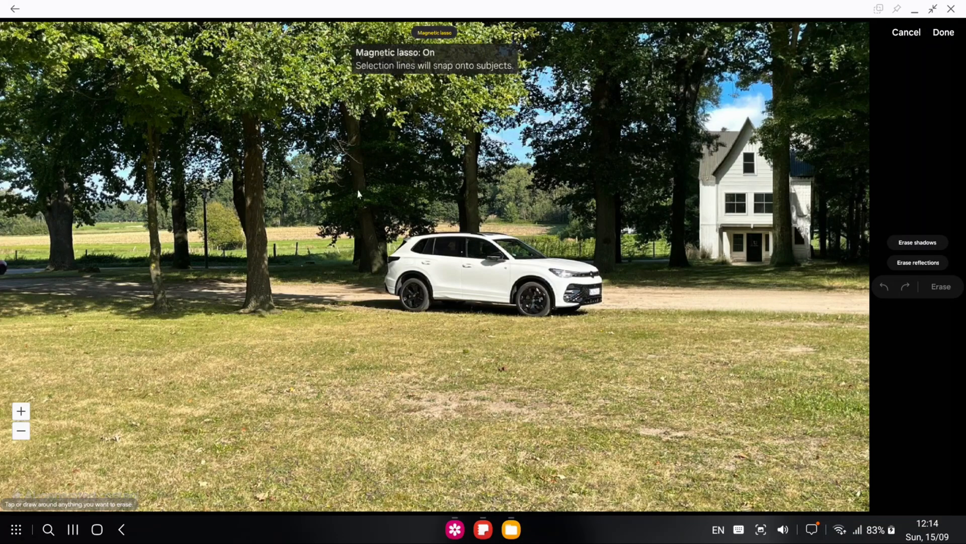
left_click_drag(419, 231, 511, 318)
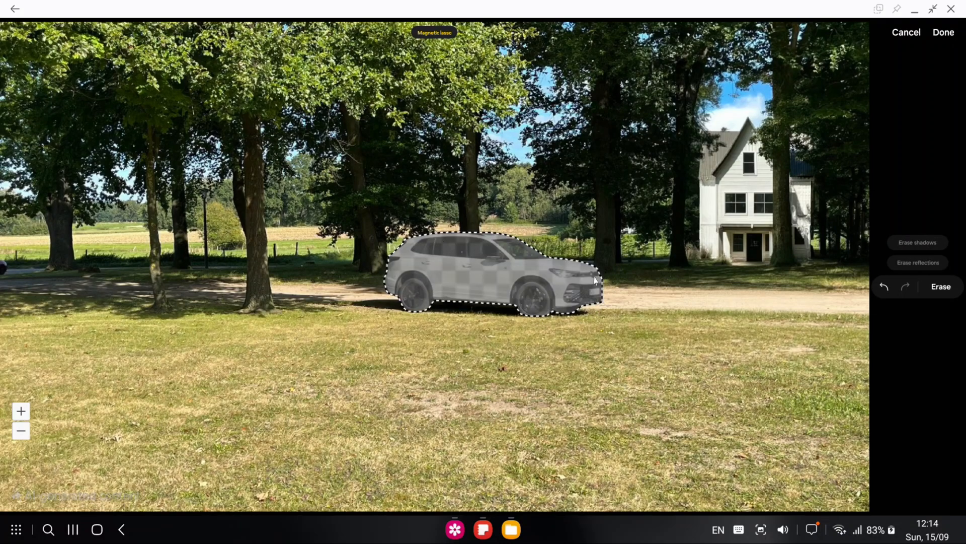
left_click(941, 286)
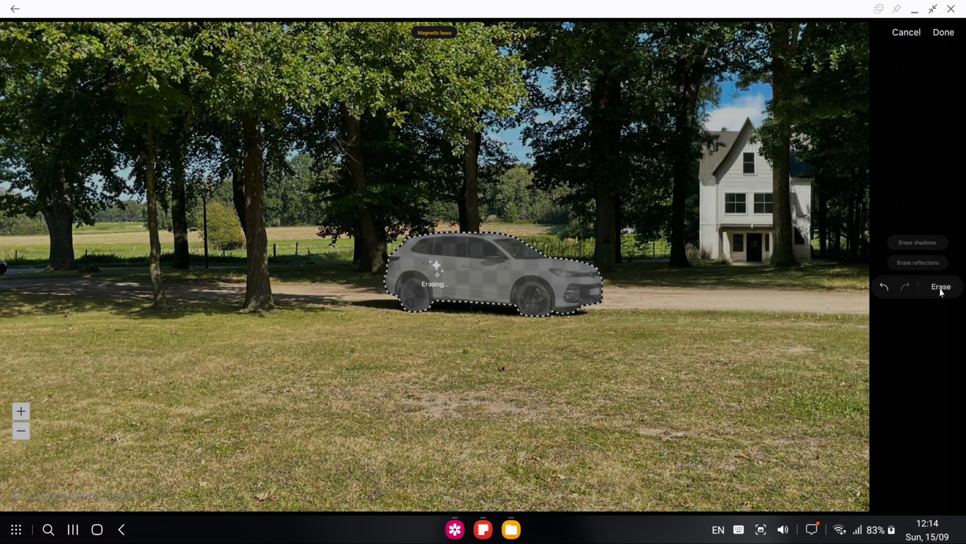
left_click(941, 286)
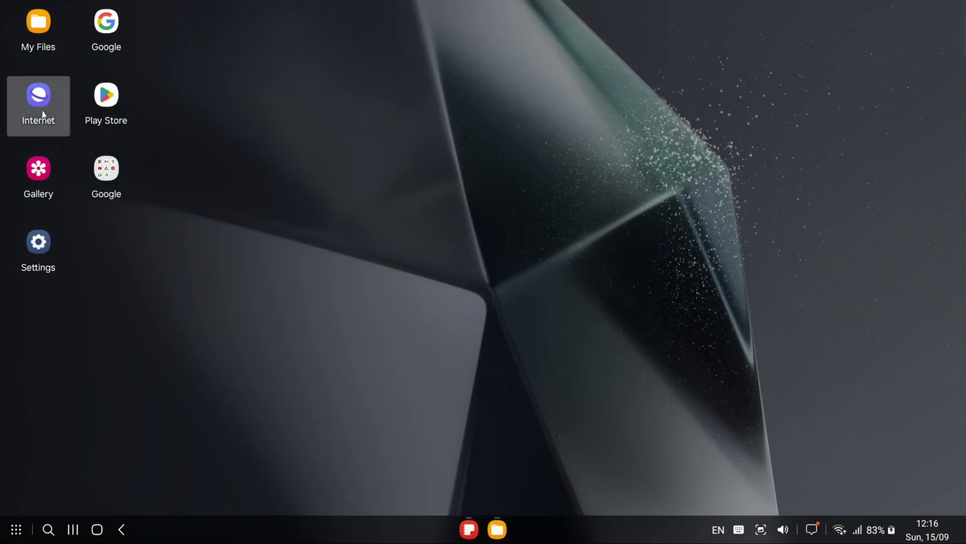
- Launch Samsung Internet on bbc.com and request a Galaxy AI page summary
left_click(38, 100)
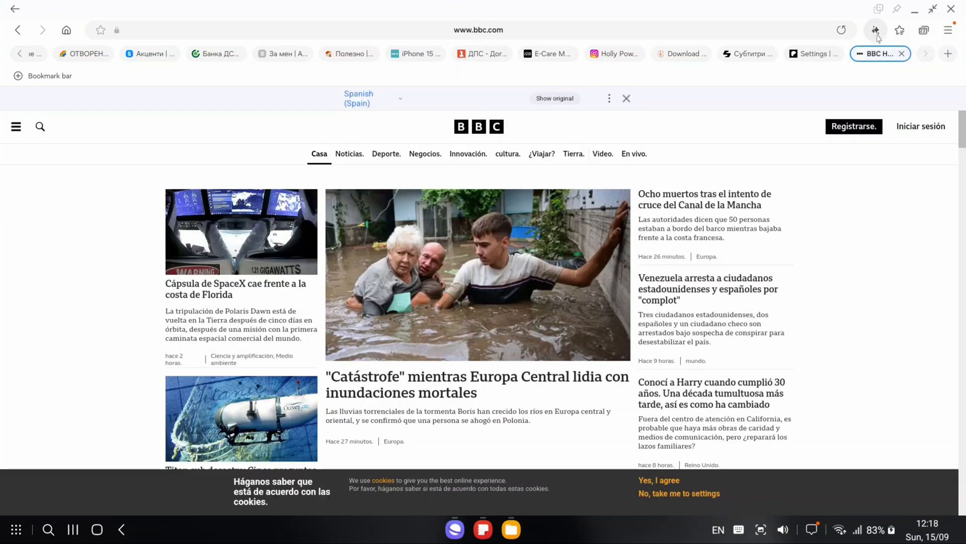
left_click(876, 30)
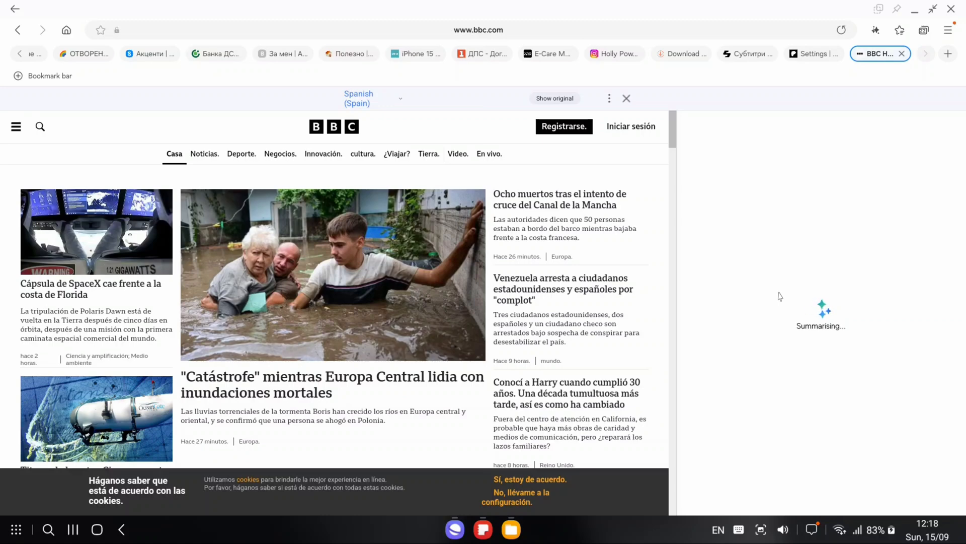
mouse_move(634, 340)
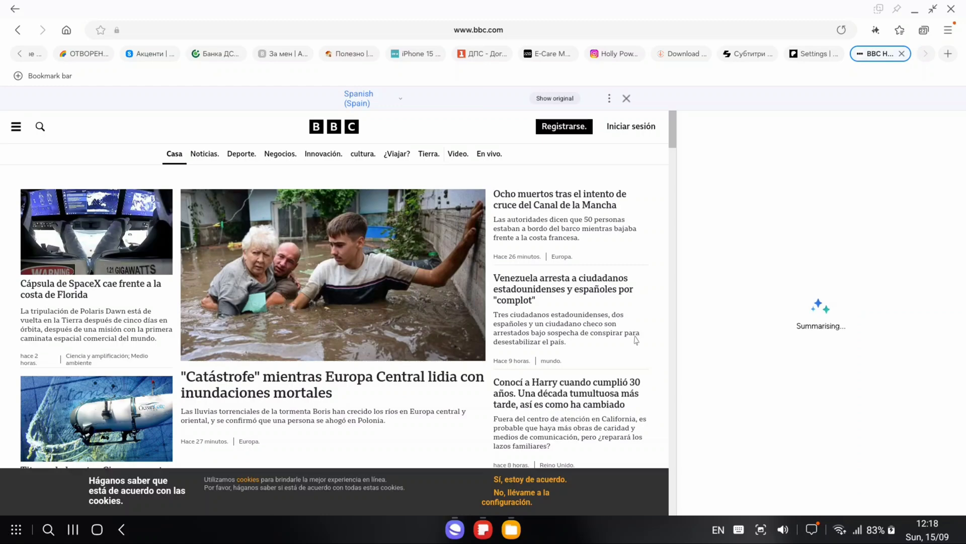
mouse_move(762, 371)
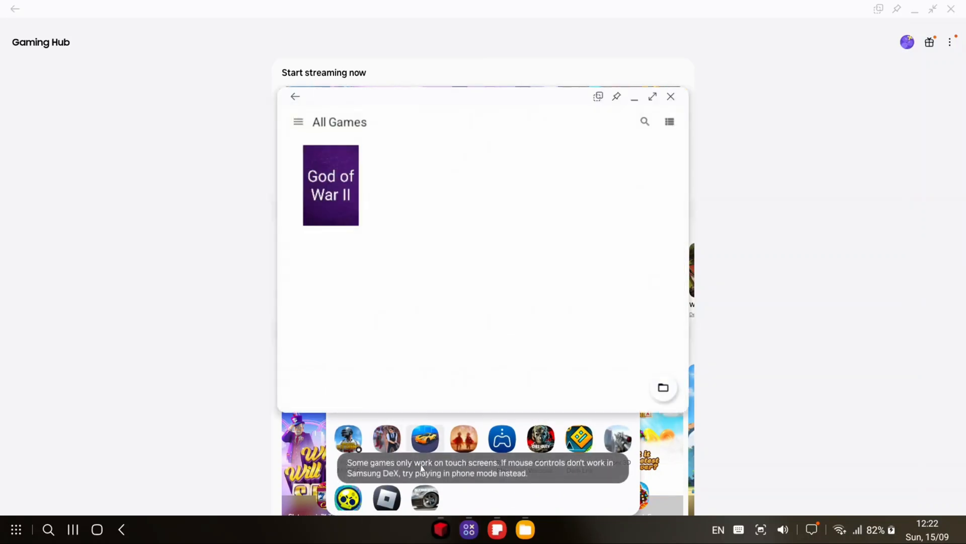
- Launch God of War II from the NetherSX2 All Games list
left_click(653, 96)
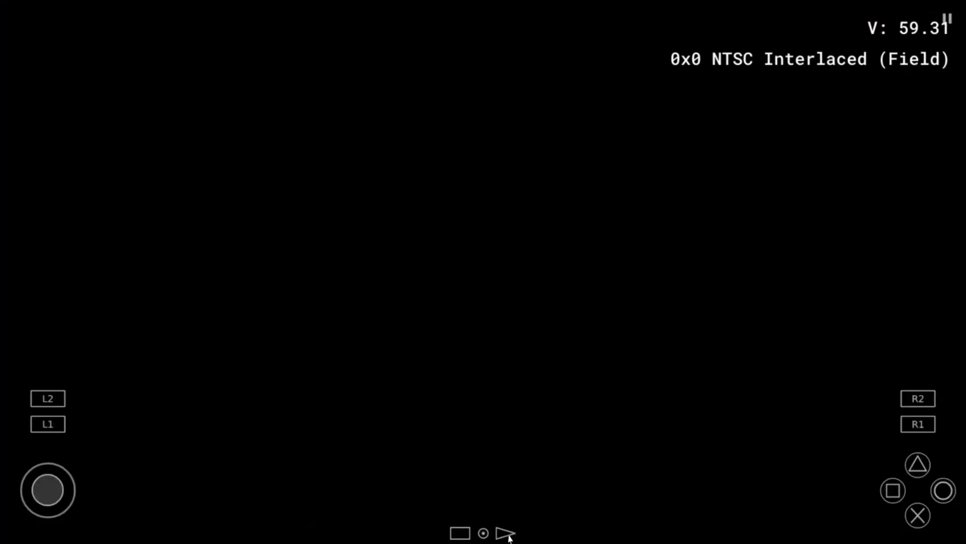
mouse_move(362, 253)
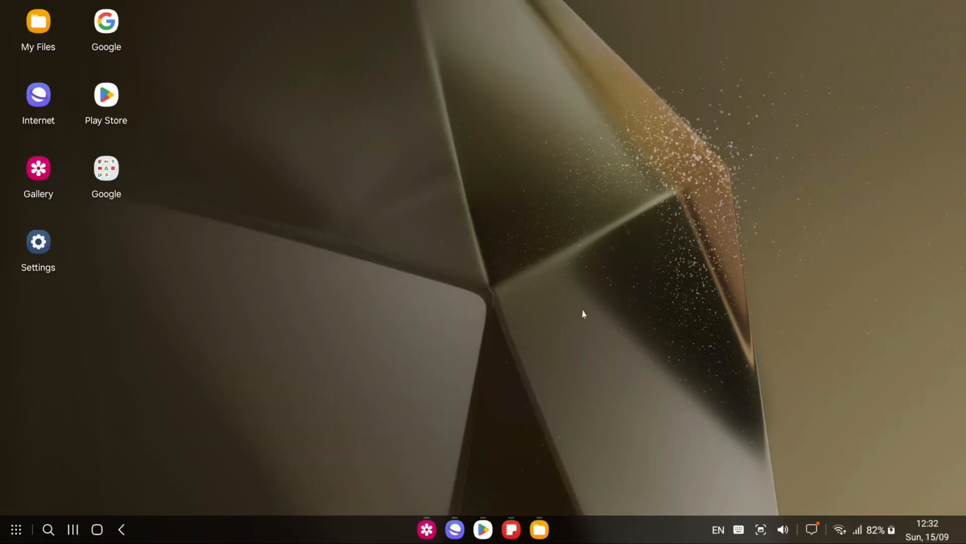
mouse_move(606, 344)
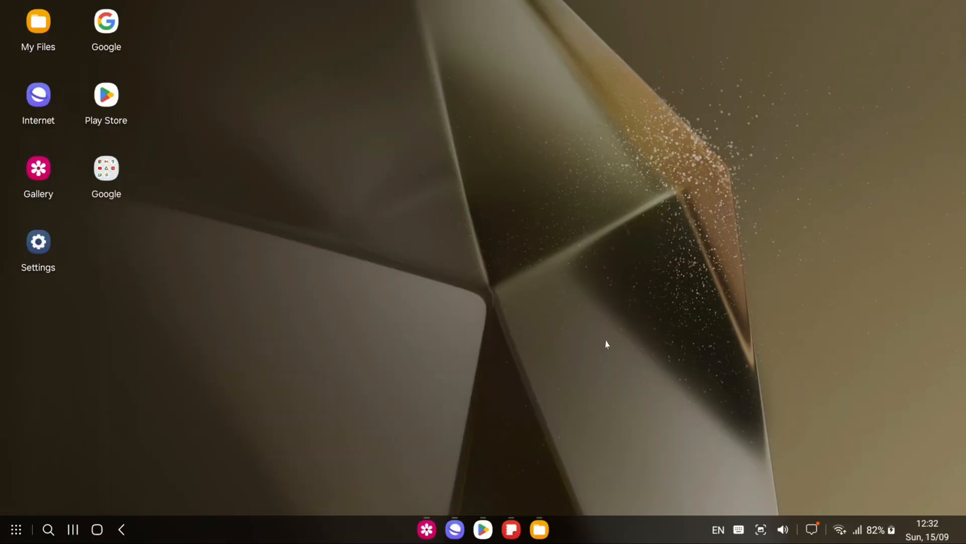
mouse_move(584, 307)
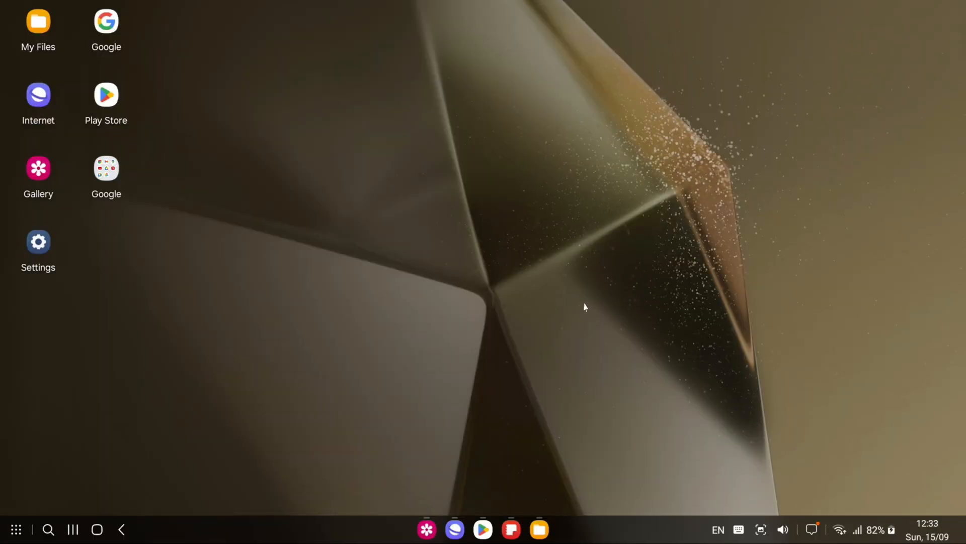